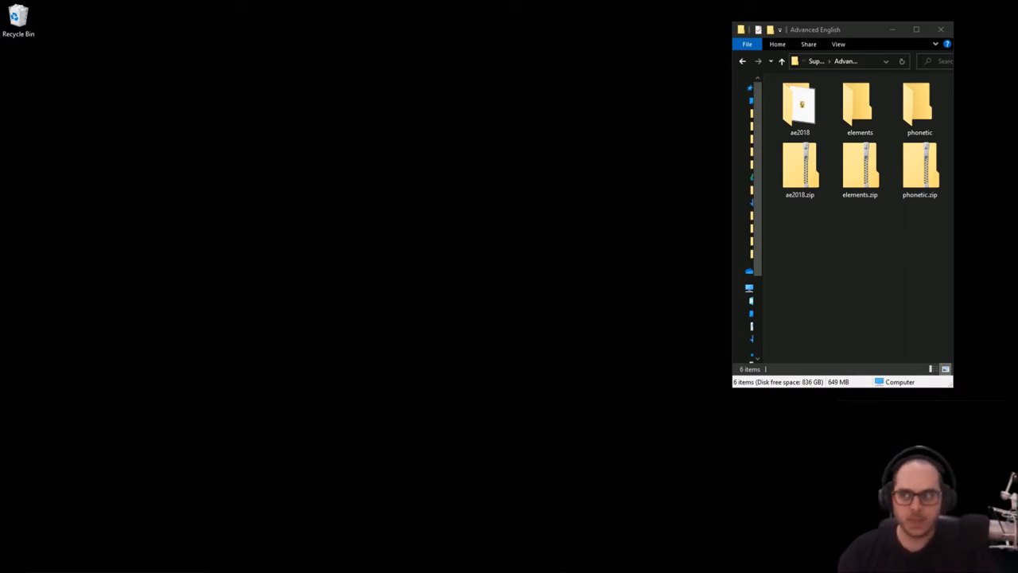
pyautogui.moveTo(914, 332)
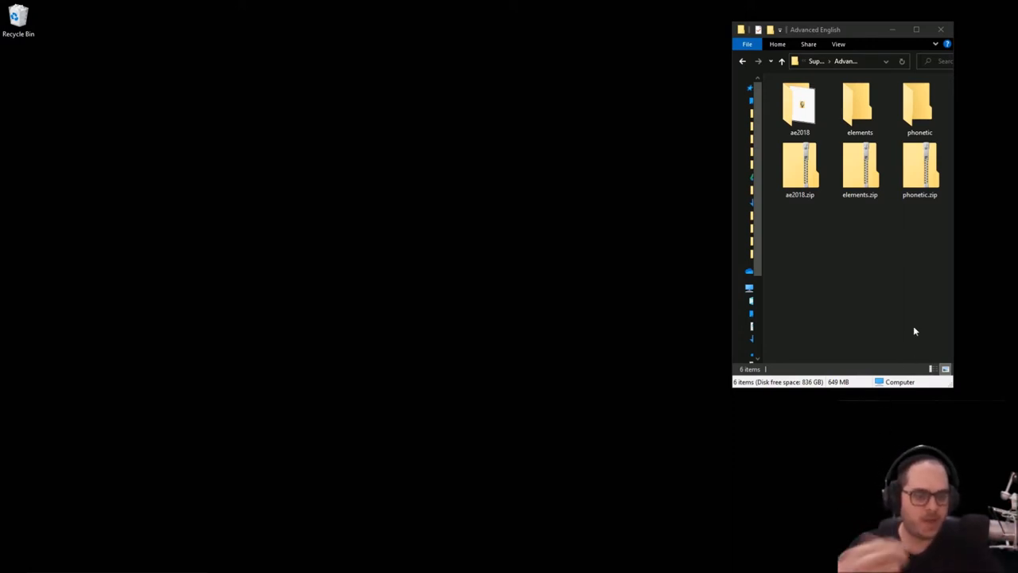
pyautogui.moveTo(866, 256)
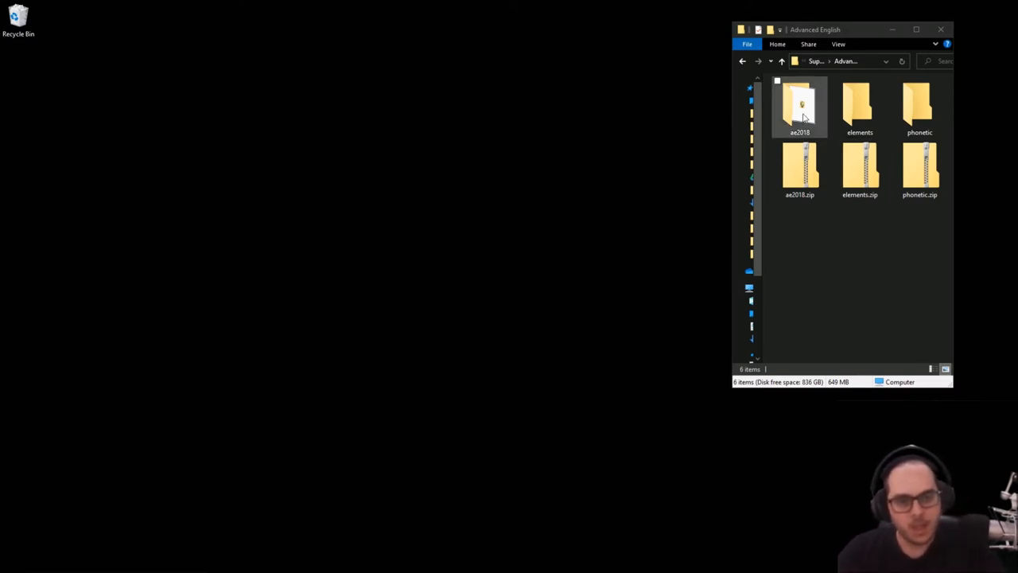
# - Select the phonetic.zip and ae2018.zip archives in the download folder
pyautogui.click(799, 169)
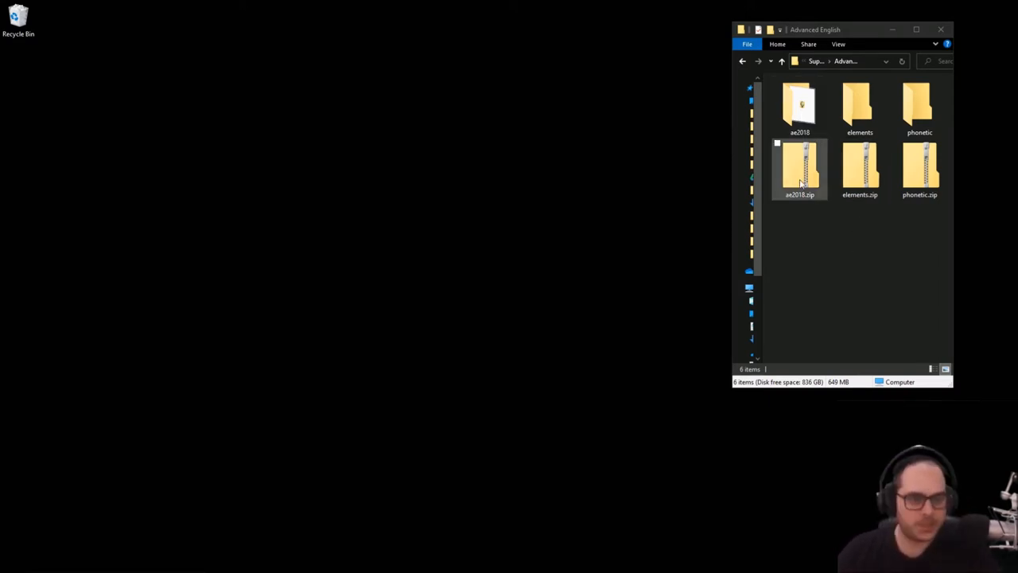
pyautogui.click(919, 170)
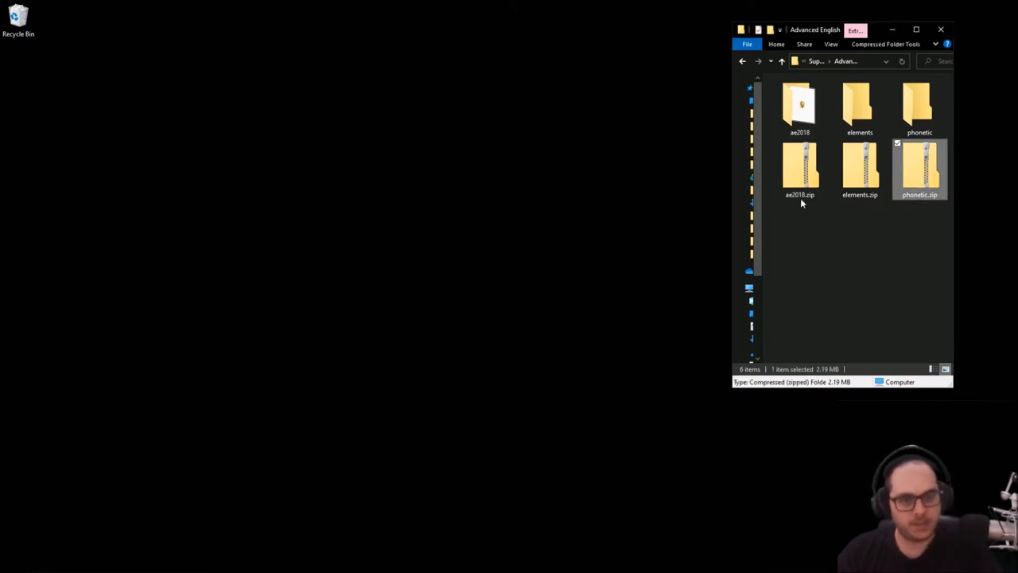
pyautogui.click(799, 170)
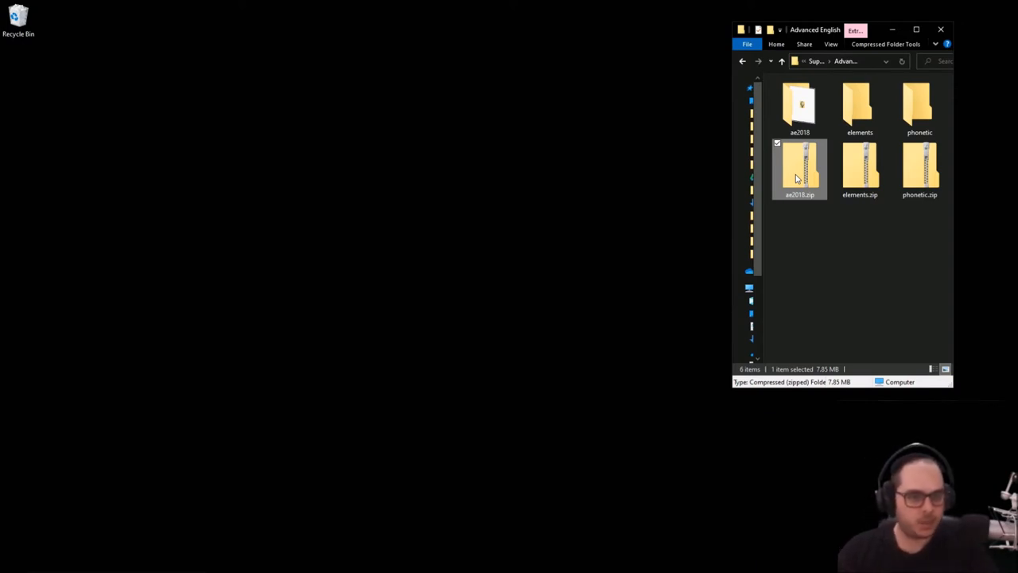
pyautogui.moveTo(803, 177)
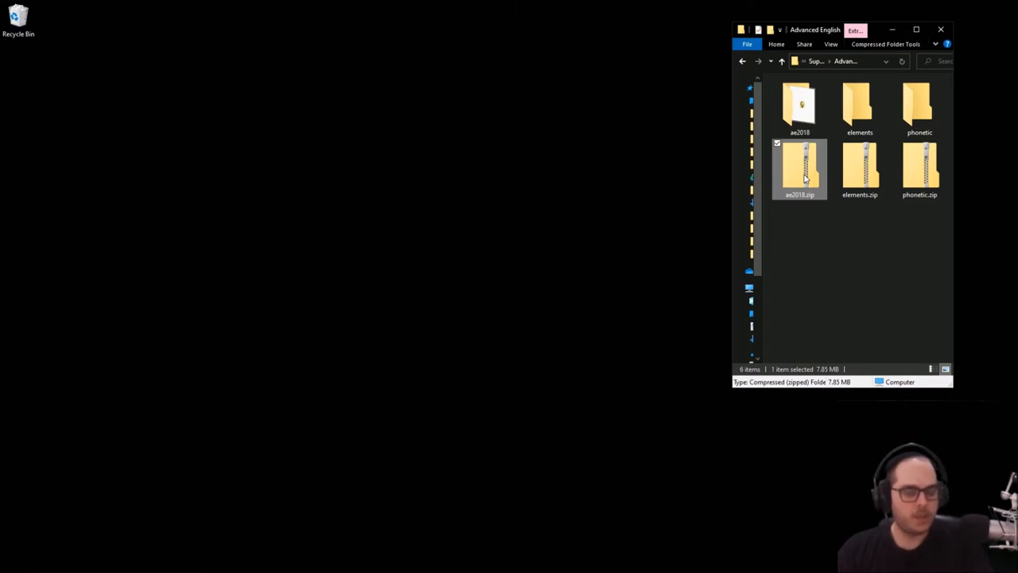
pyautogui.click(919, 169)
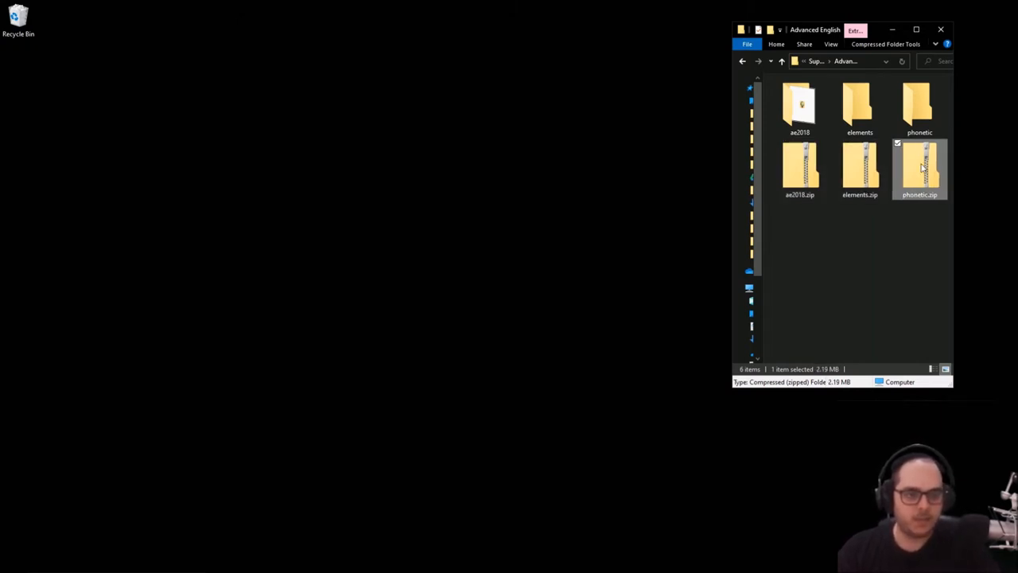
pyautogui.click(919, 107)
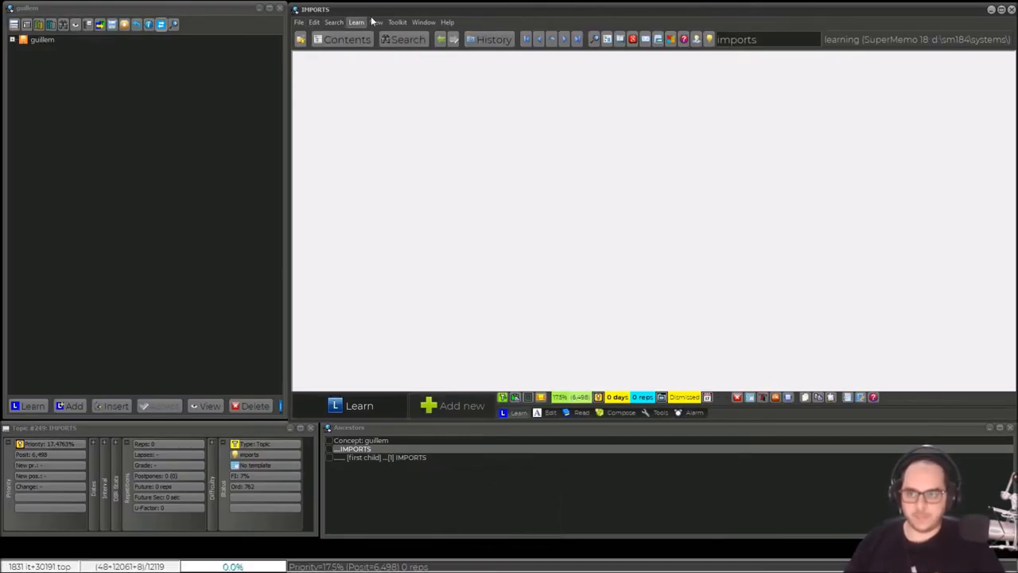
# - Open the Phonetic Transcription for ENGLISH registry through Search > Other registries
pyautogui.click(356, 22)
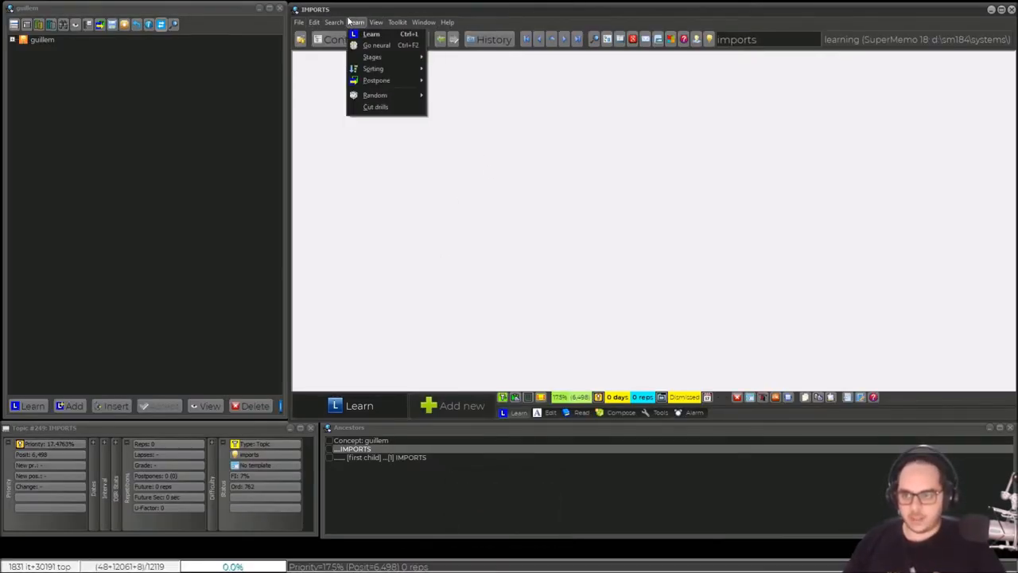
pyautogui.click(333, 22)
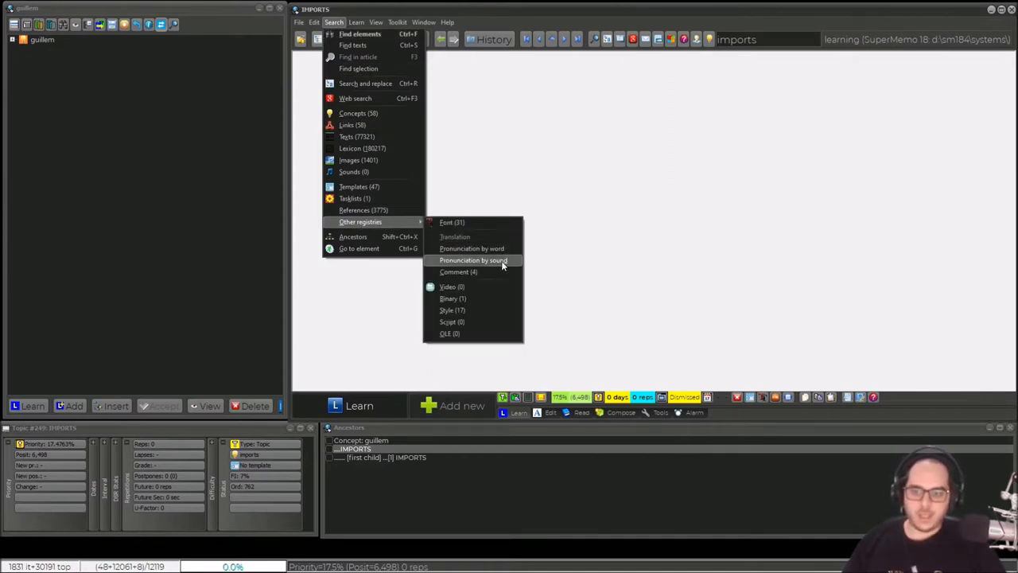
pyautogui.moveTo(497, 260)
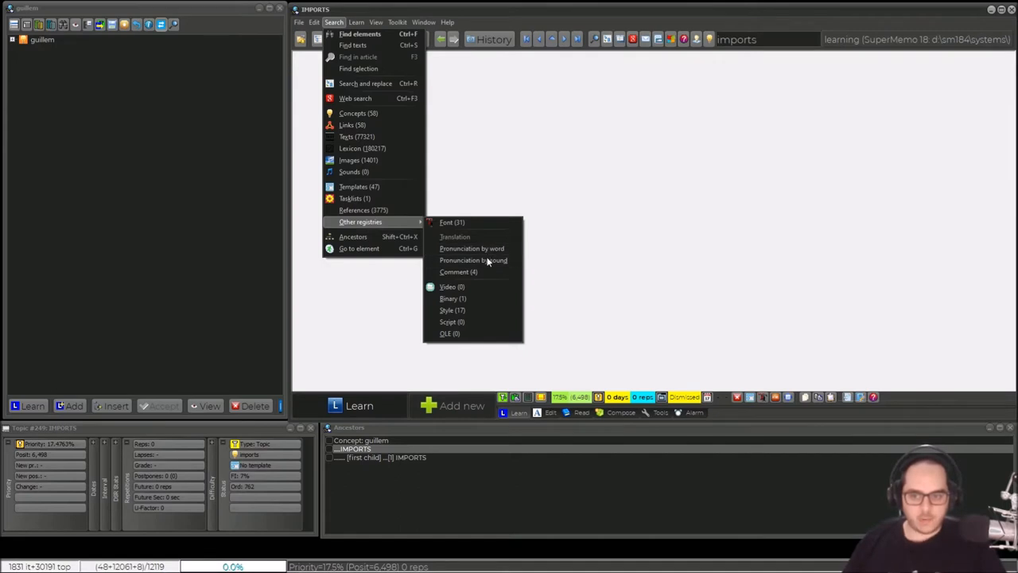
pyautogui.click(472, 248)
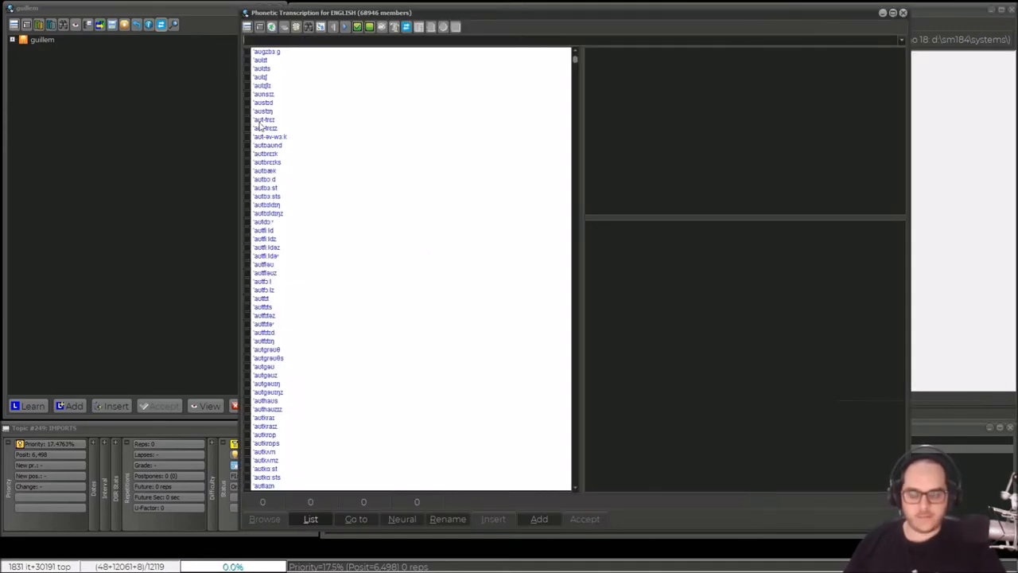
# - List the registry by word, view the abandoning and abatement transcriptions, then close it
pyautogui.click(263, 111)
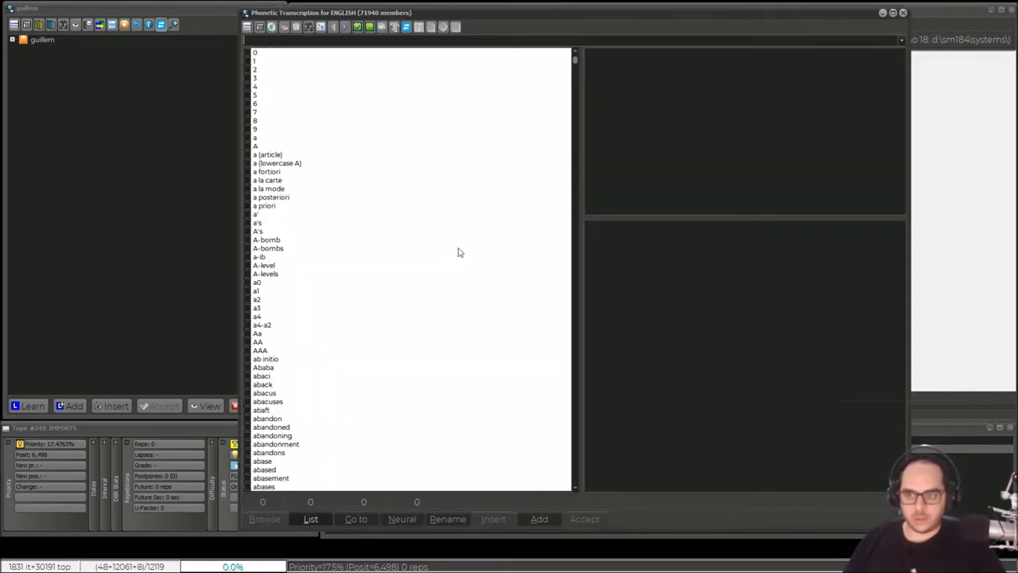
pyautogui.click(268, 155)
pyautogui.write('abandoning')
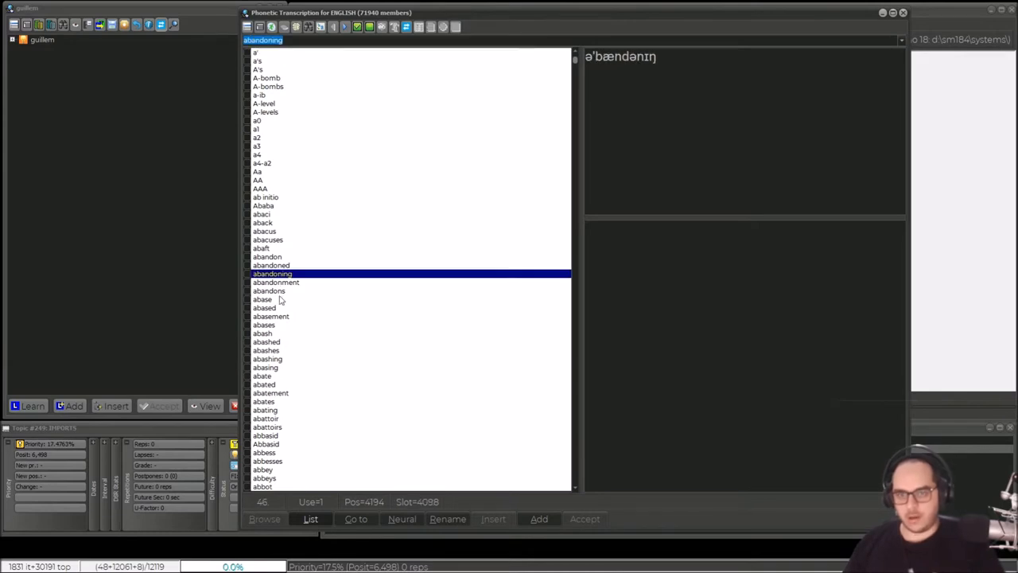
pyautogui.click(270, 392)
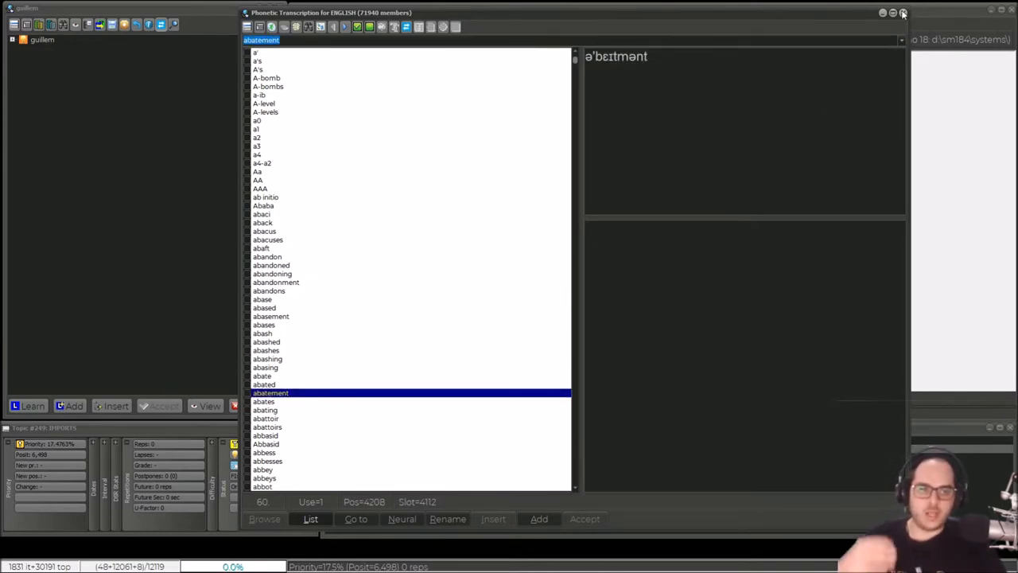
pyautogui.click(902, 12)
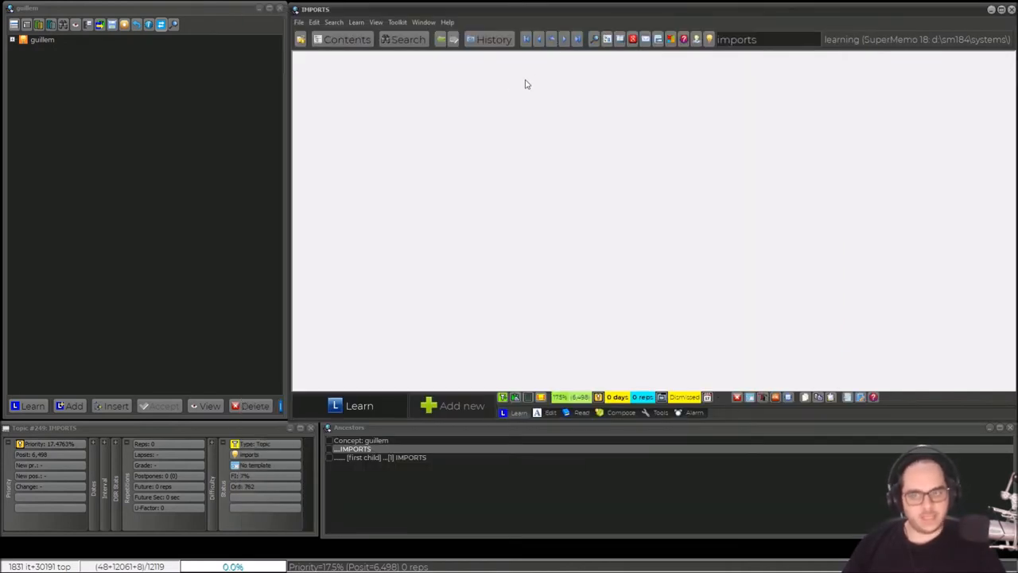
pyautogui.moveTo(602, 118)
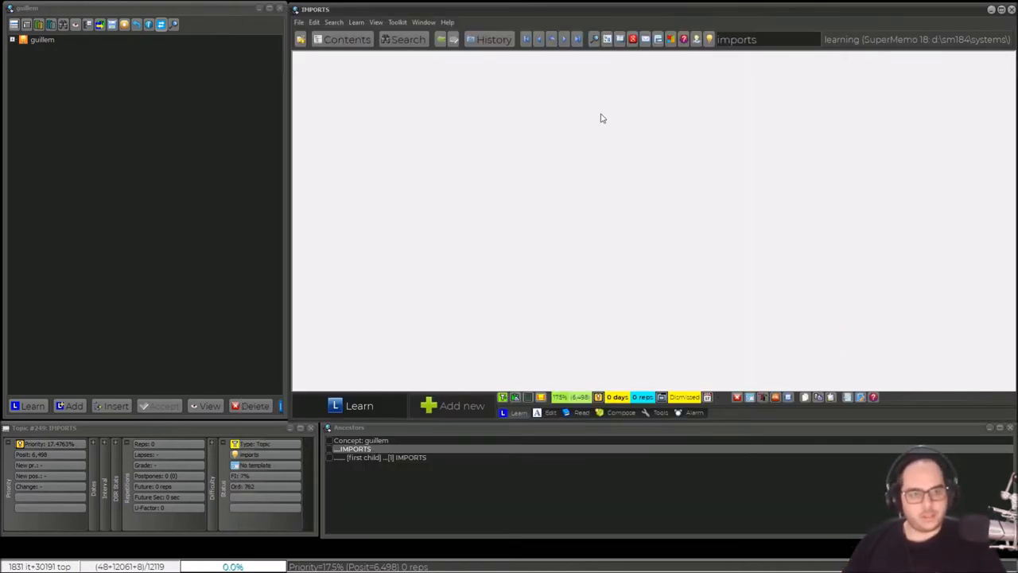
pyautogui.moveTo(936, 46)
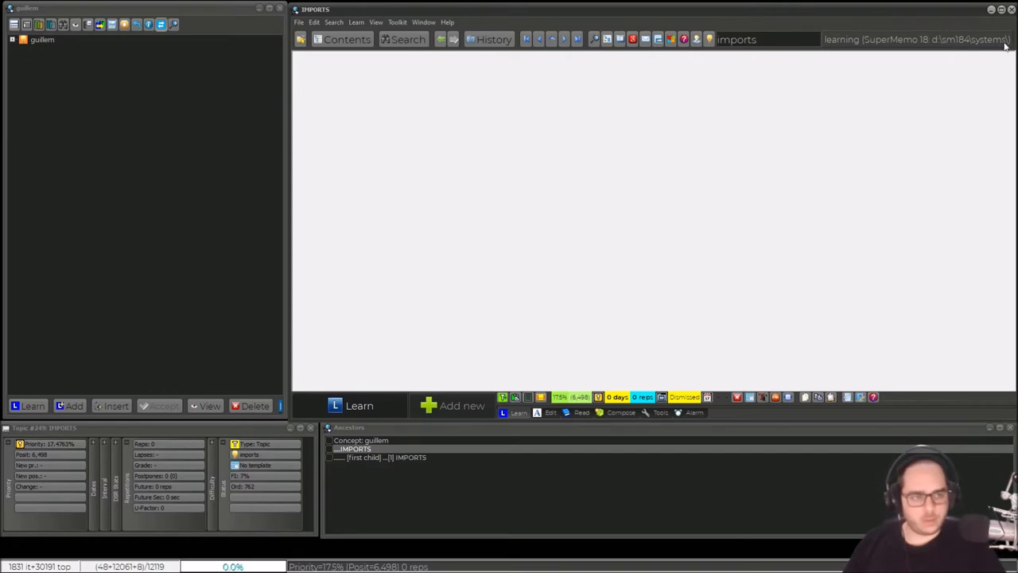
pyautogui.moveTo(947, 44)
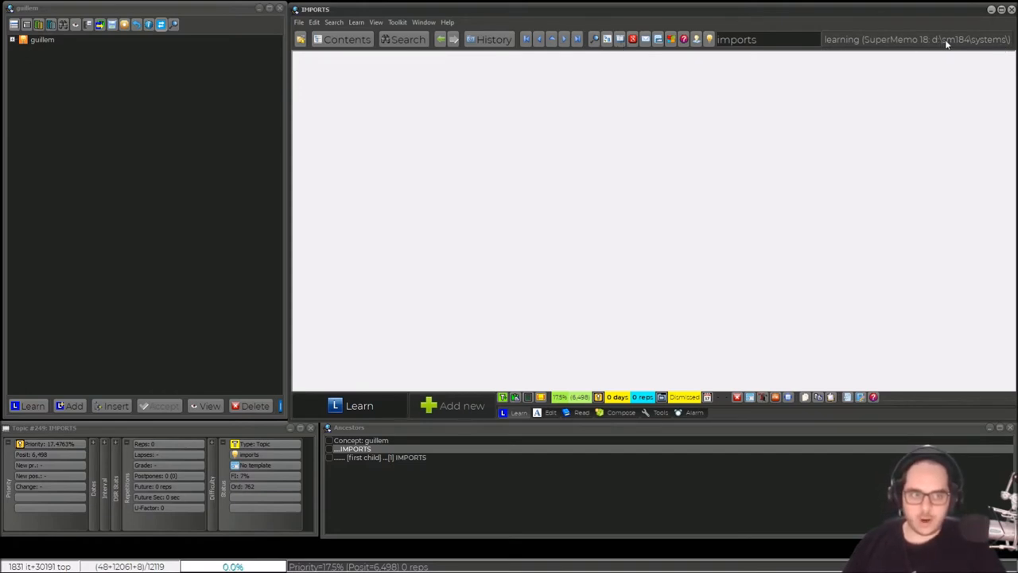
pyautogui.moveTo(943, 49)
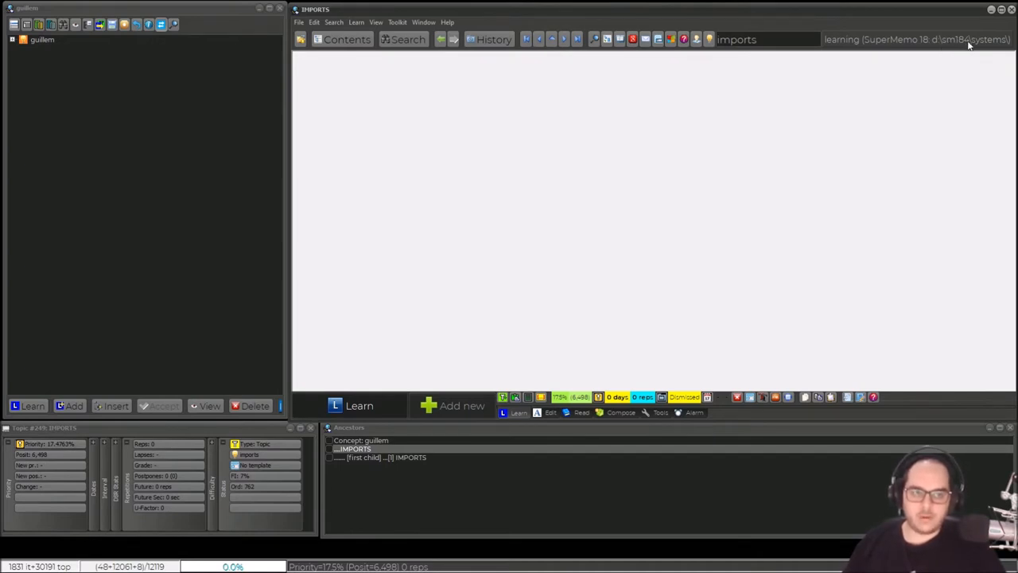
# - Check in Help > About that the build is 18.04, then close the window
pyautogui.click(447, 22)
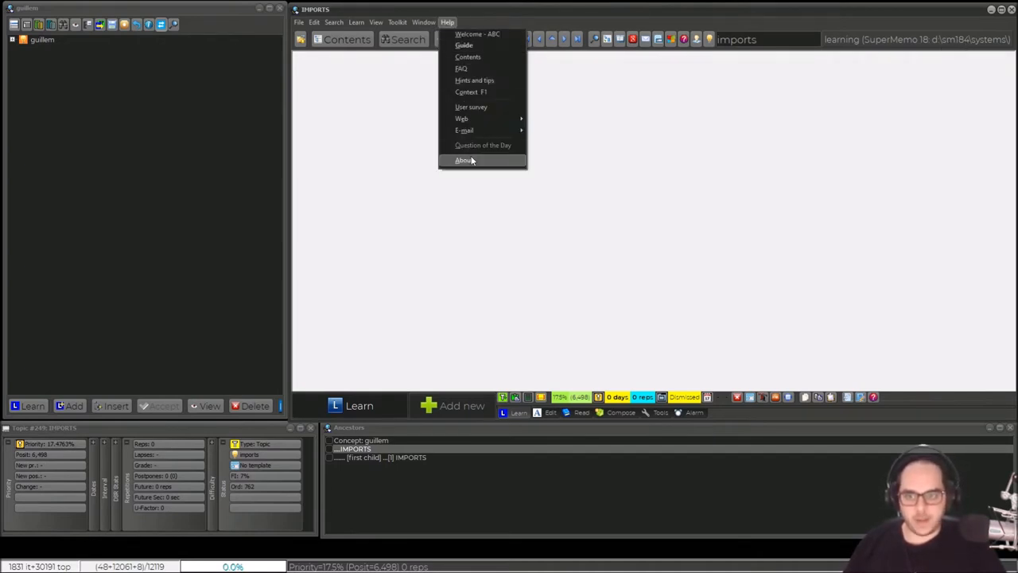
pyautogui.click(463, 160)
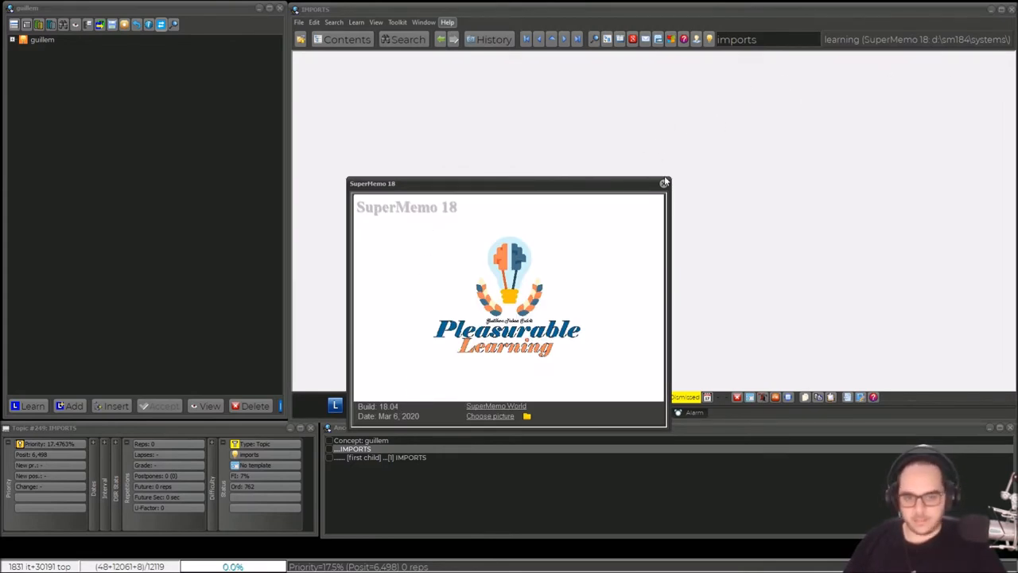
pyautogui.click(314, 21)
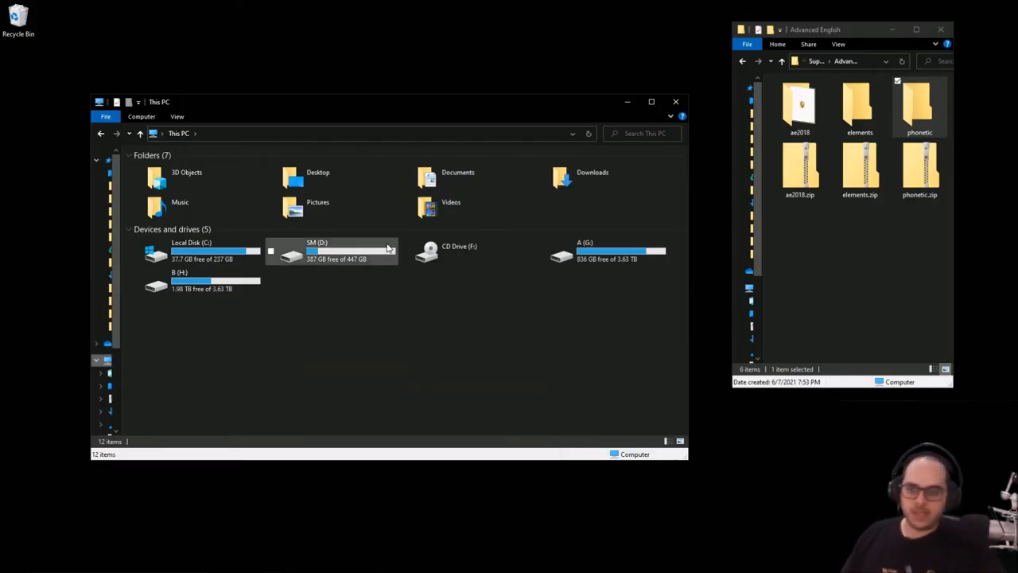
# - Copy the downloaded phonetic folder into D:\SM184, replacing the 8 duplicate files
pyautogui.doubleClick(326, 250)
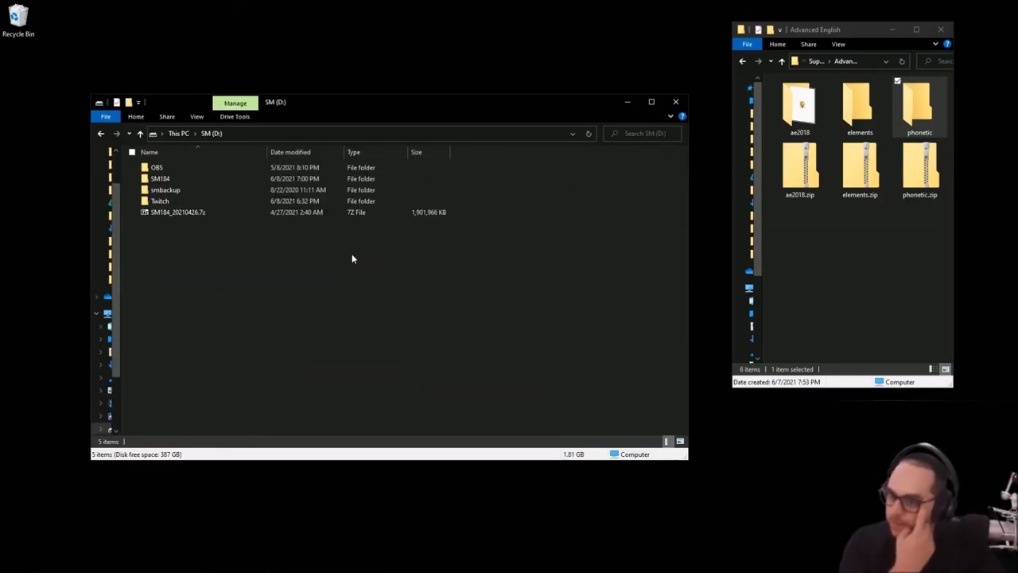
pyautogui.doubleClick(160, 178)
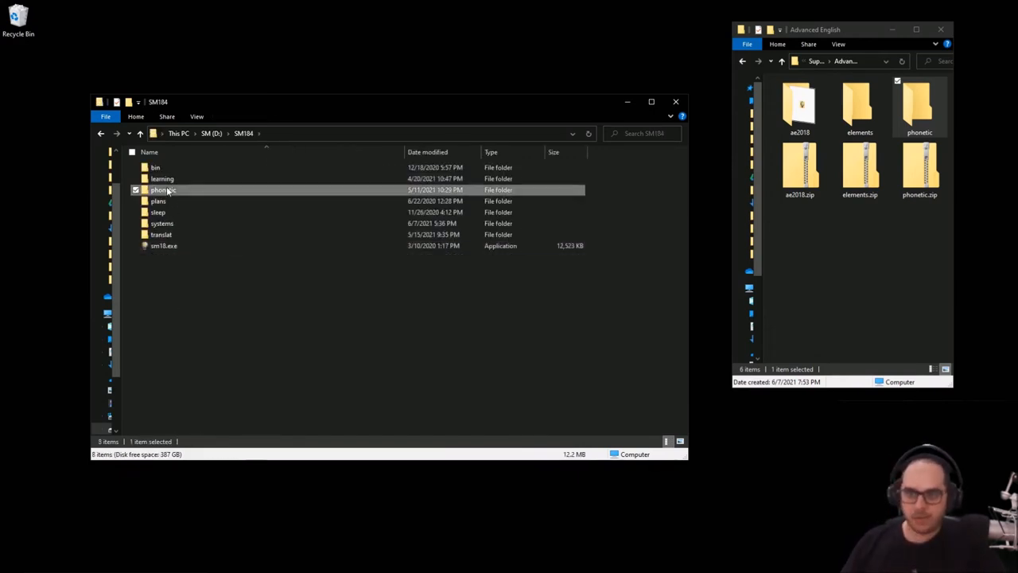
pyautogui.click(919, 107)
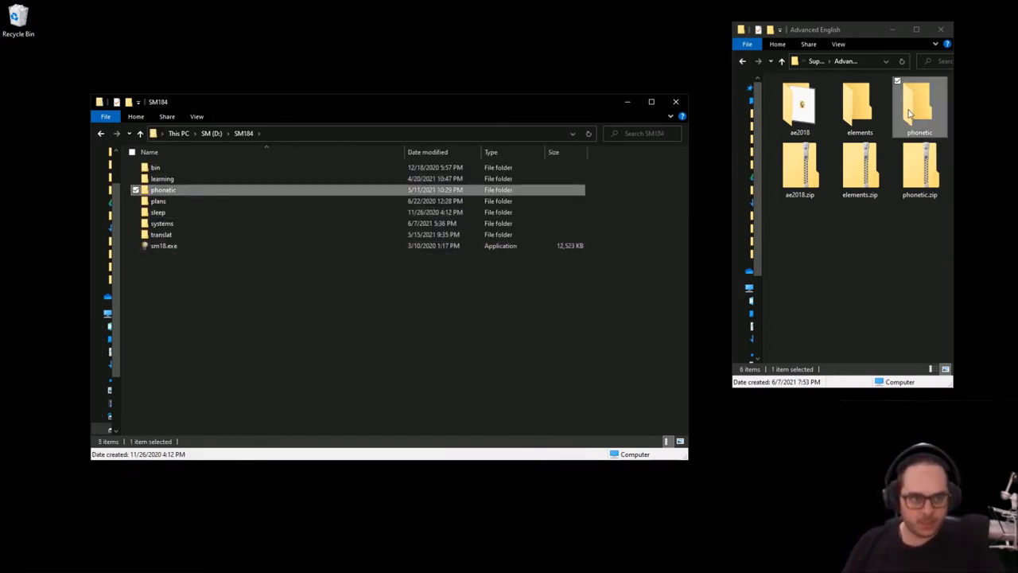
pyautogui.moveTo(919, 108); pyautogui.dragTo(428, 318)
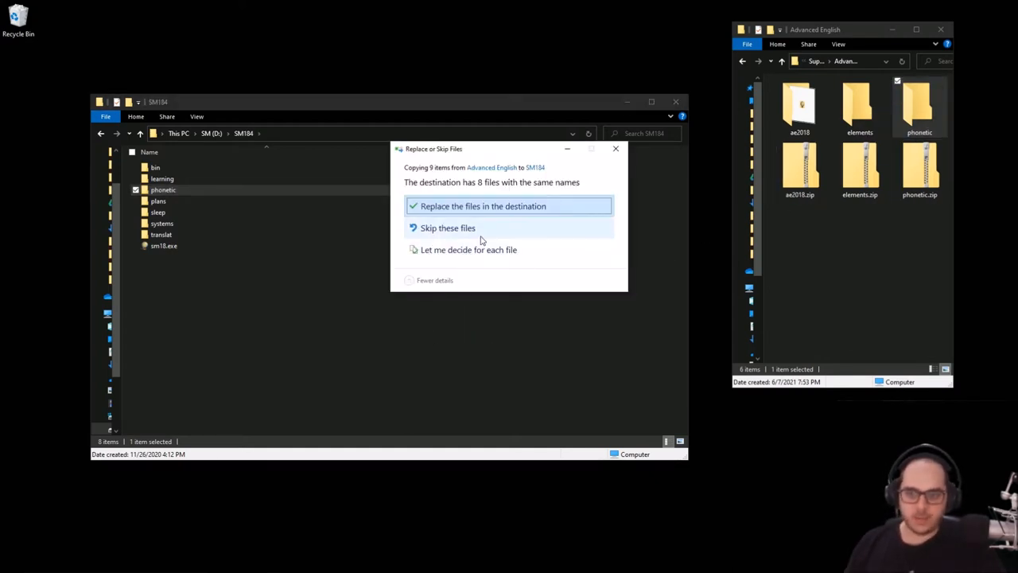
pyautogui.click(482, 206)
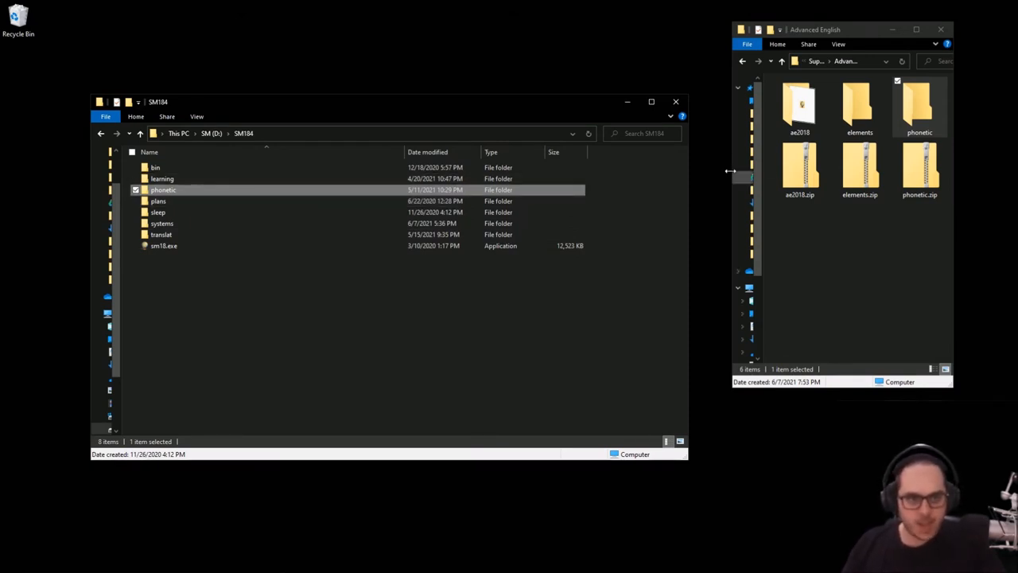
pyautogui.click(799, 107)
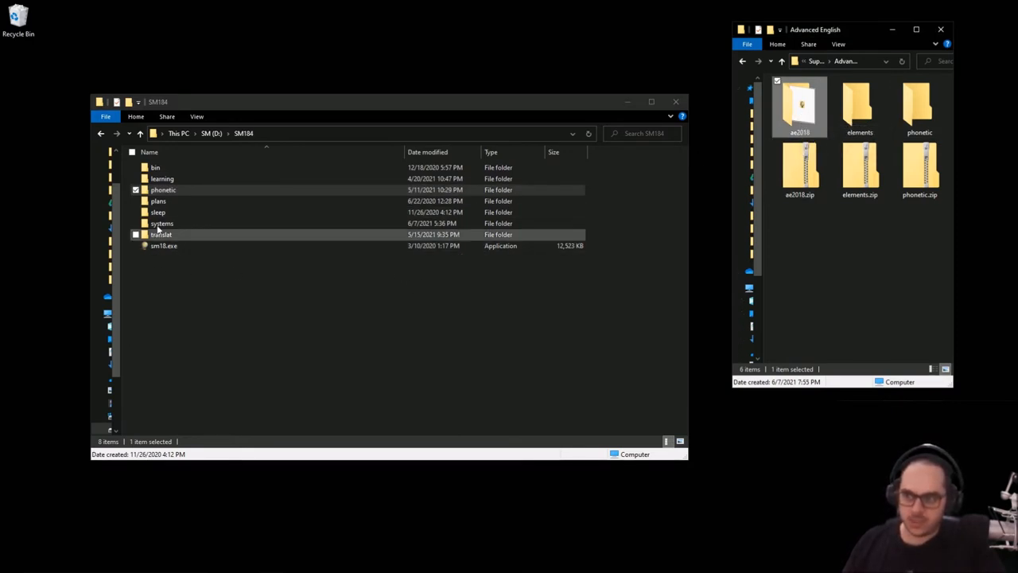
# - Open SM184's systems folder and the downloaded ae2018 folder to add AdvEng 2018
pyautogui.doubleClick(161, 223)
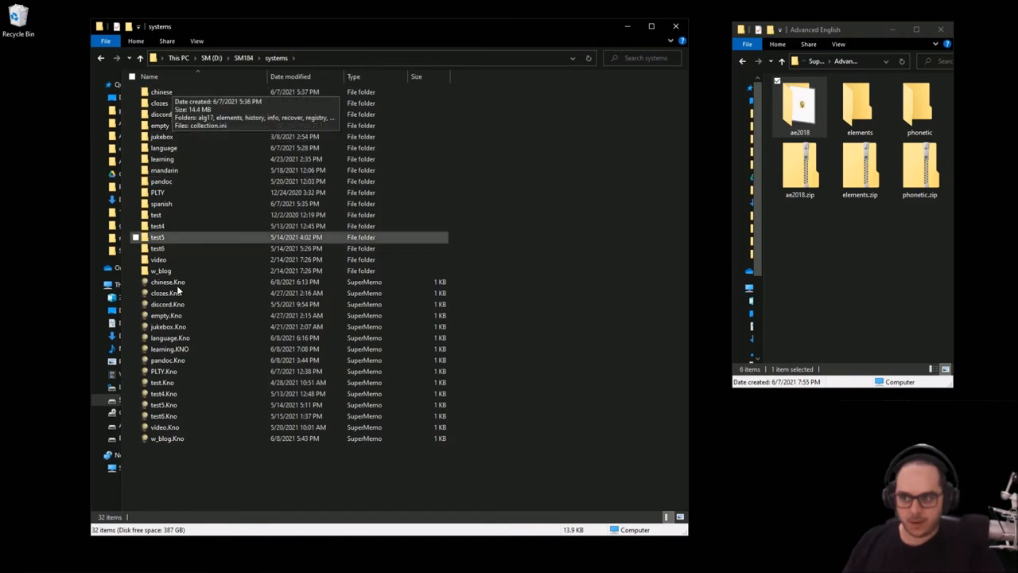
pyautogui.click(156, 215)
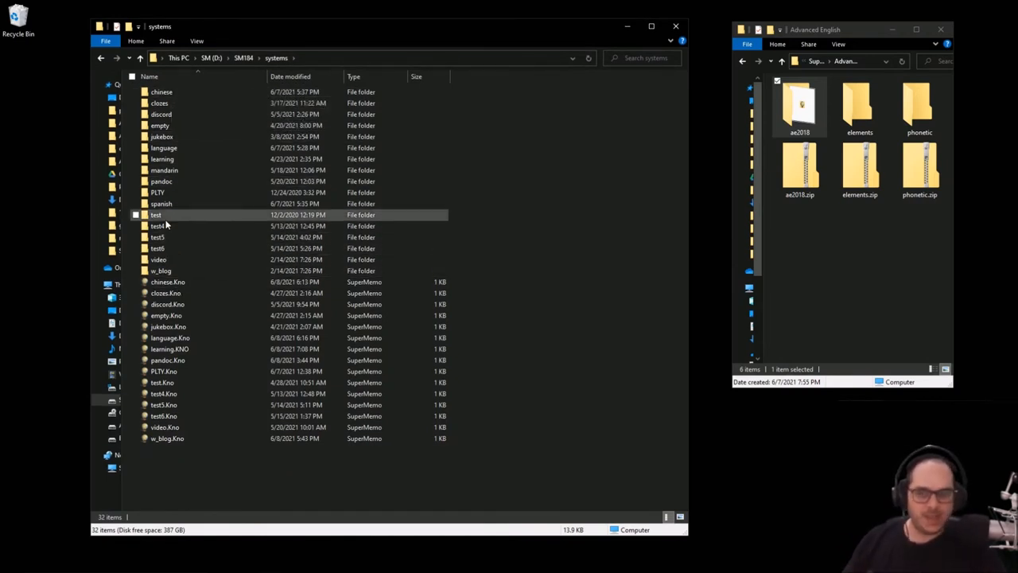
pyautogui.click(331, 477)
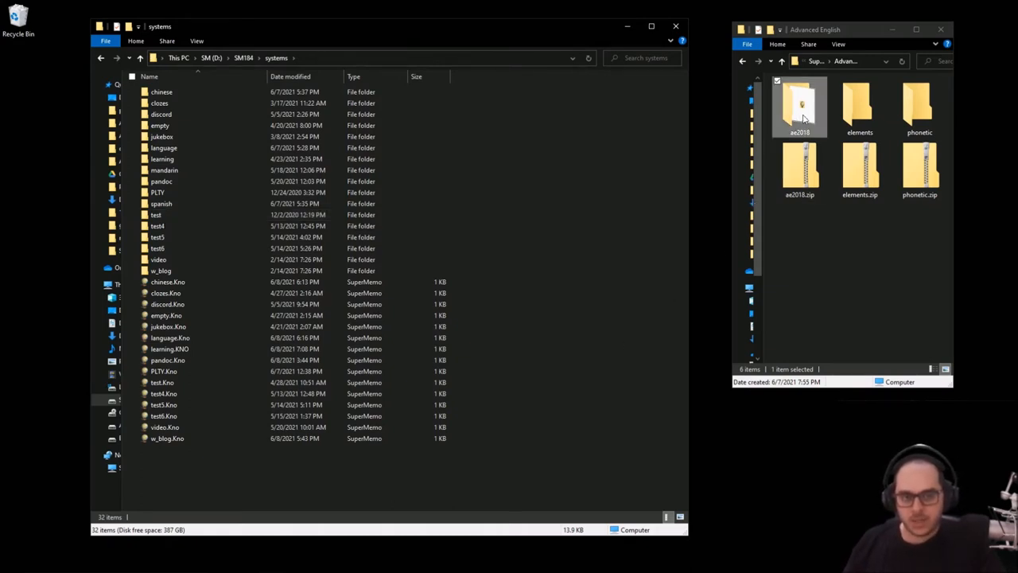
pyautogui.doubleClick(799, 107)
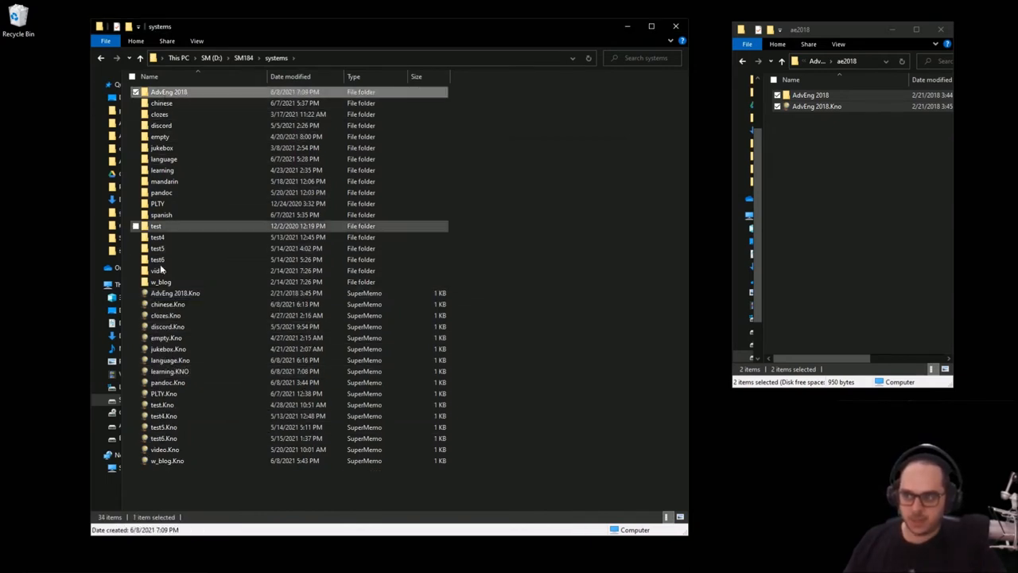
pyautogui.moveTo(175, 293)
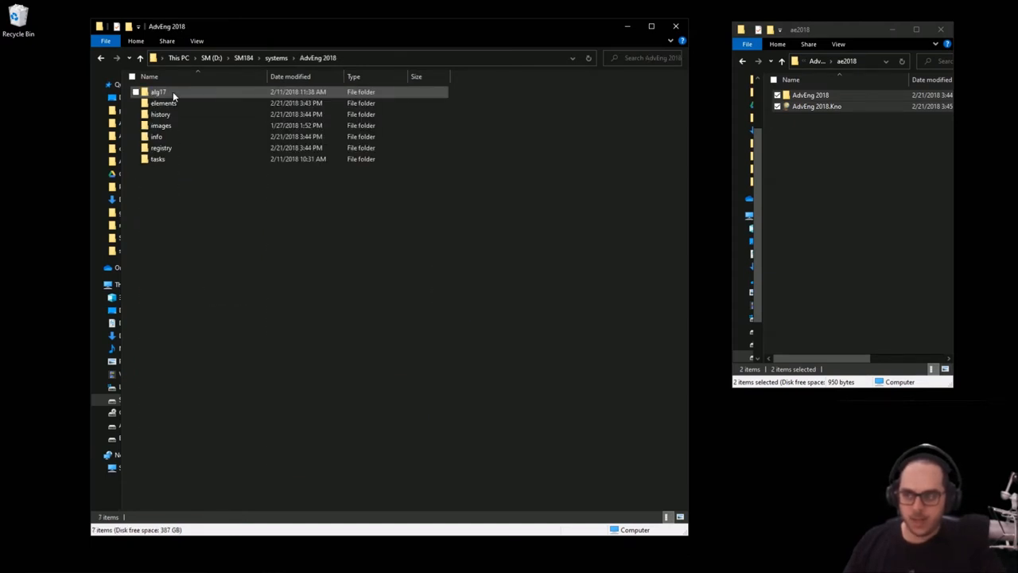
# - Compare the collection's elements folder with the downloaded elements, including subfolder 4
pyautogui.click(161, 125)
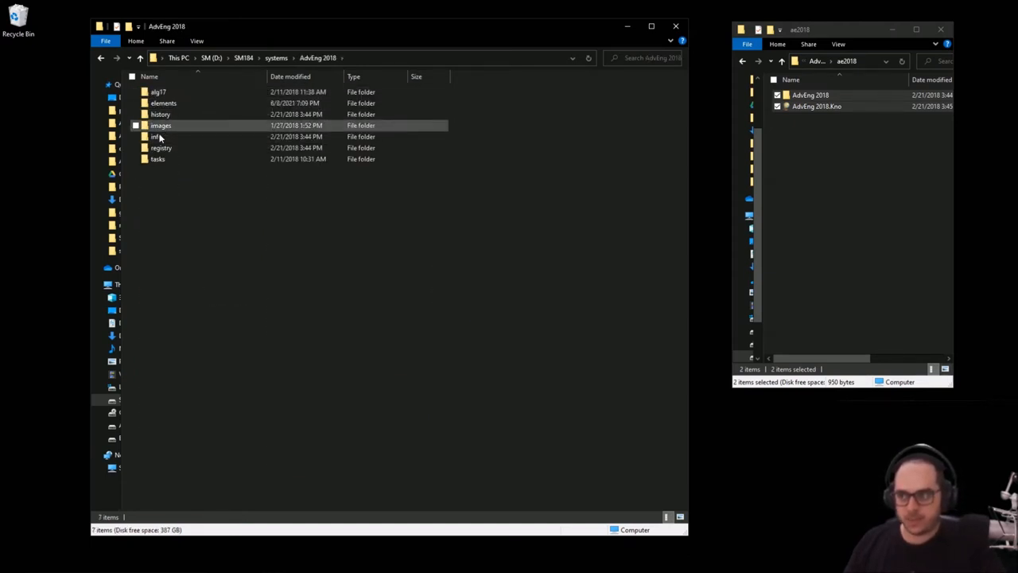
pyautogui.click(161, 148)
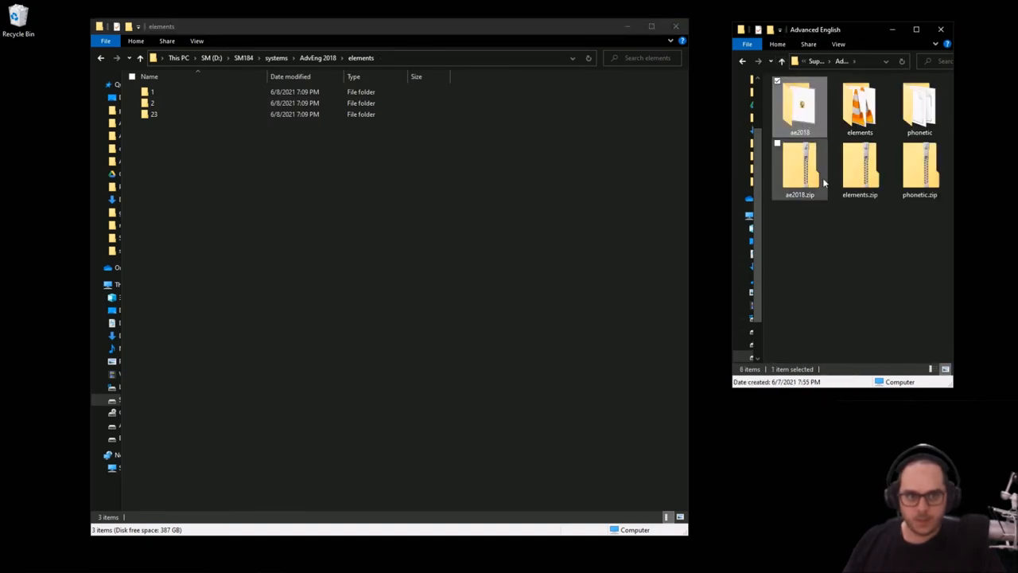
pyautogui.doubleClick(860, 107)
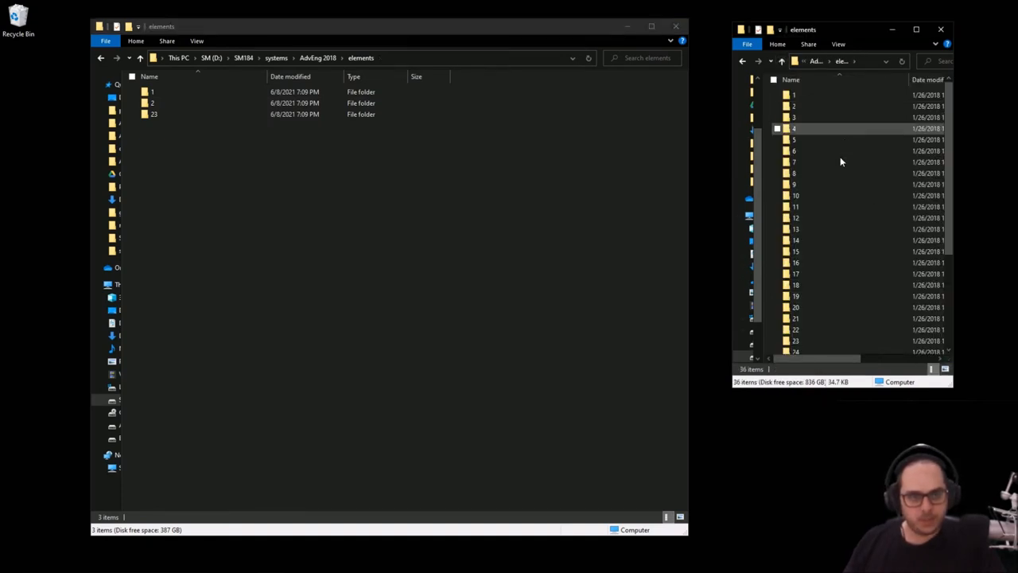
pyautogui.doubleClick(793, 128)
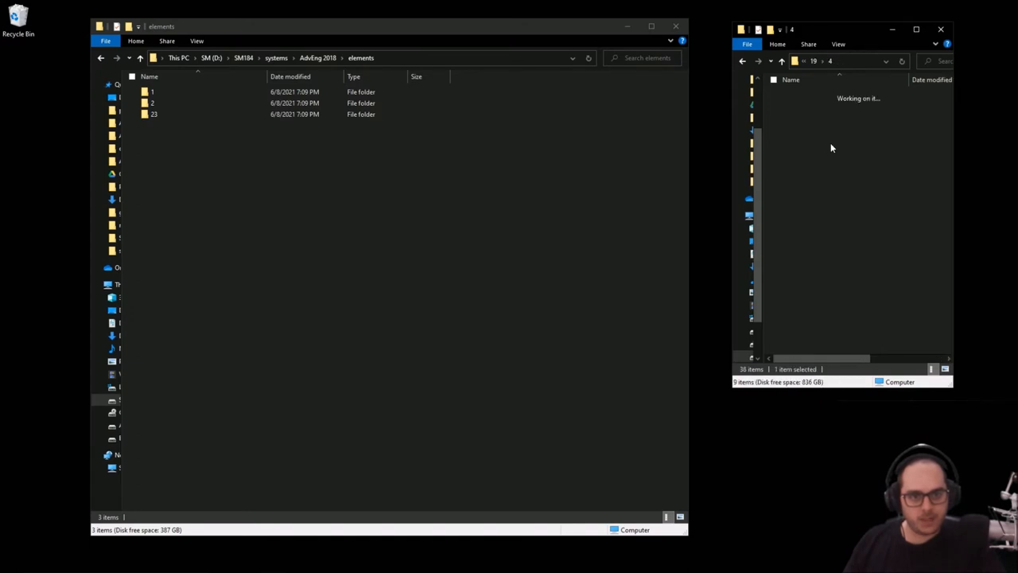
pyautogui.click(782, 61)
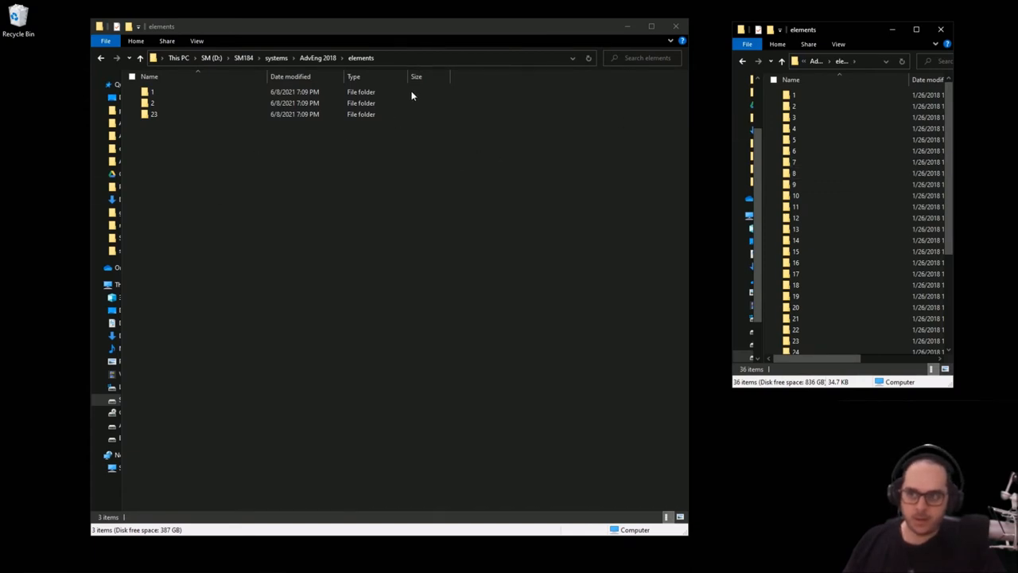
pyautogui.moveTo(360, 152)
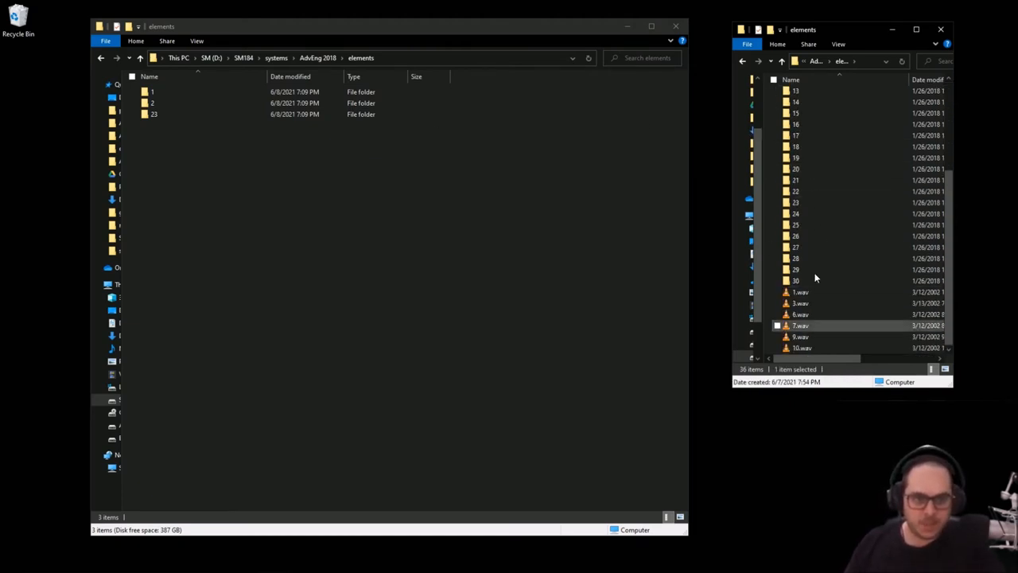
pyautogui.scroll(3)
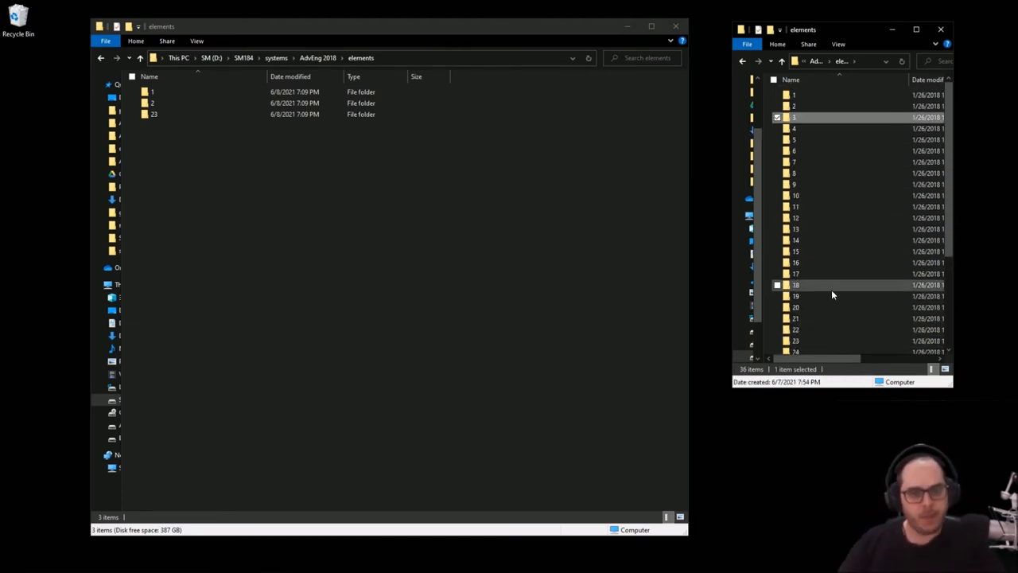
pyautogui.click(141, 58)
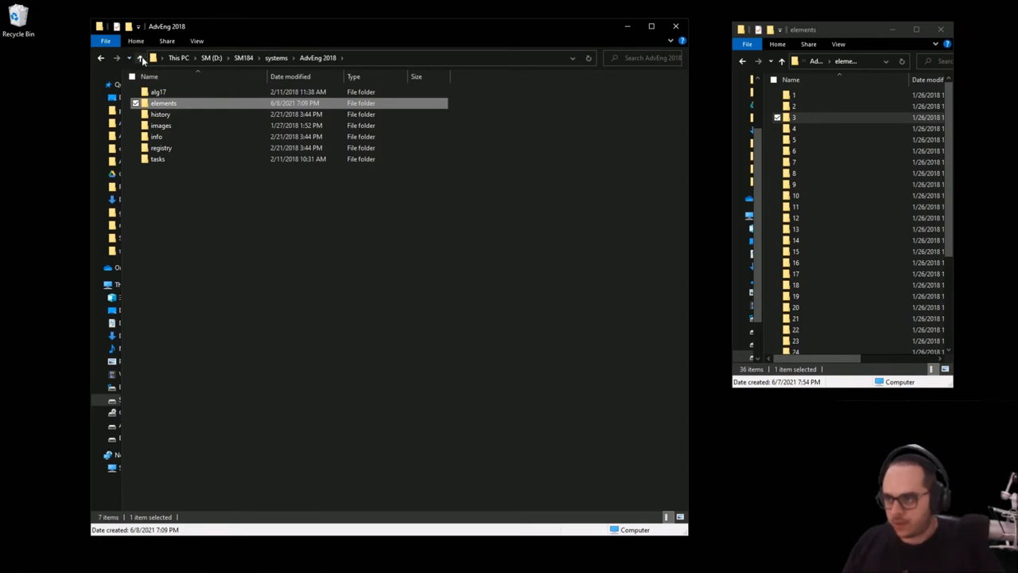
# - Climb from AdvEng 2018 through systems back to the SM (D:) drive root
pyautogui.click(141, 57)
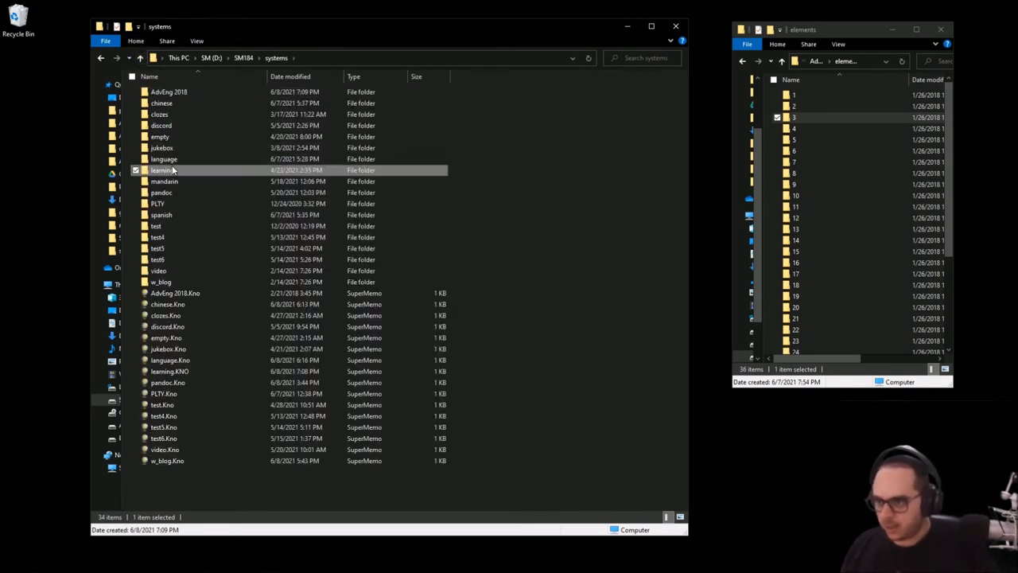
pyautogui.doubleClick(161, 170)
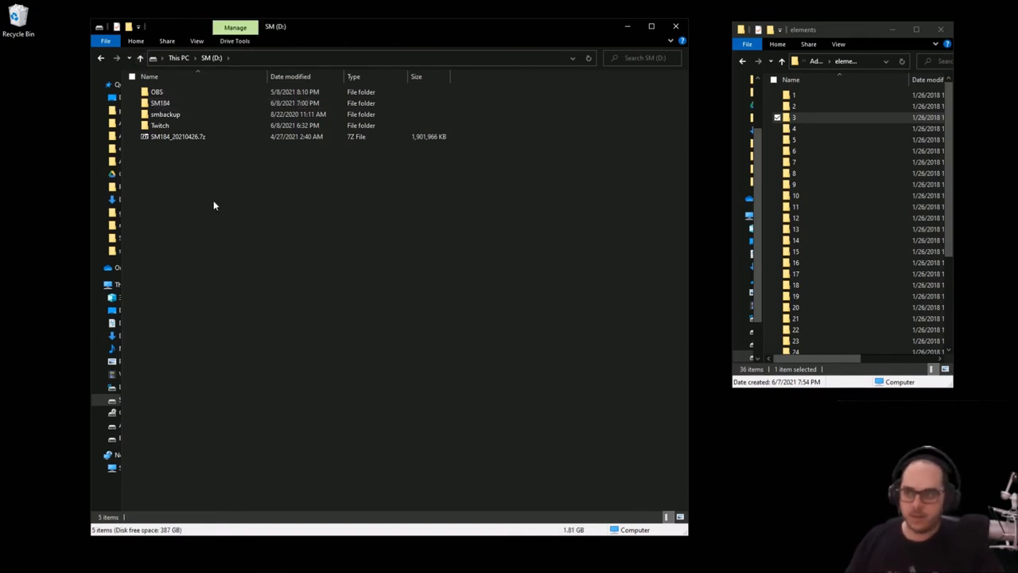
# - Create a new folder named EnglishMedia on the SM (D:) drive root
pyautogui.rightClick(213, 205)
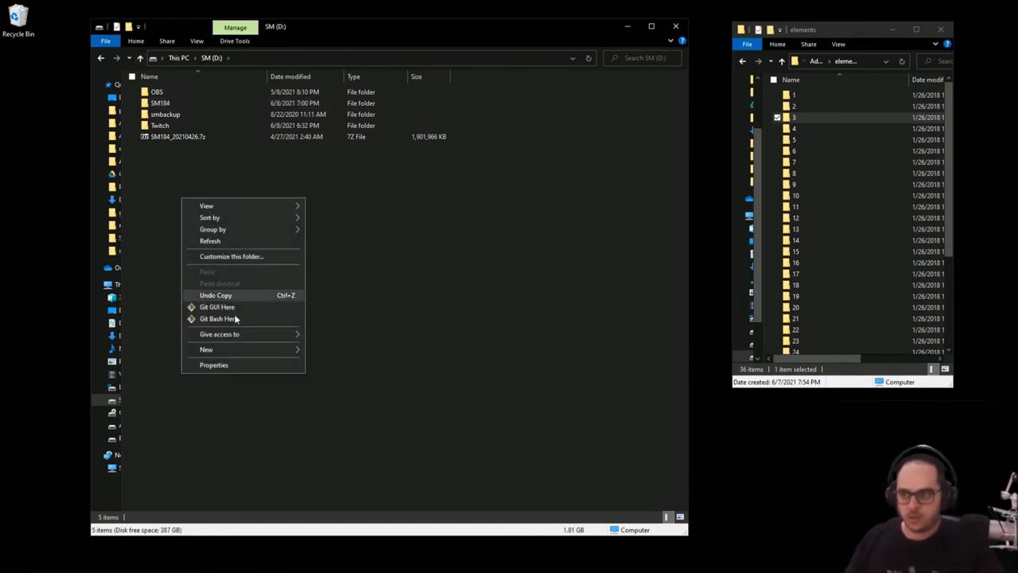
pyautogui.click(206, 349)
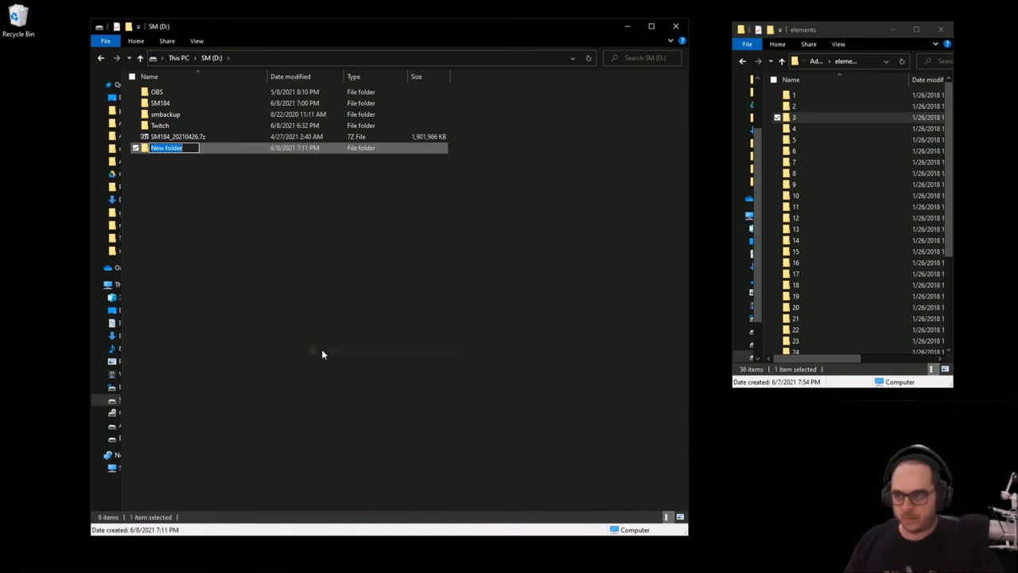
pyautogui.write('EnglishMedia')
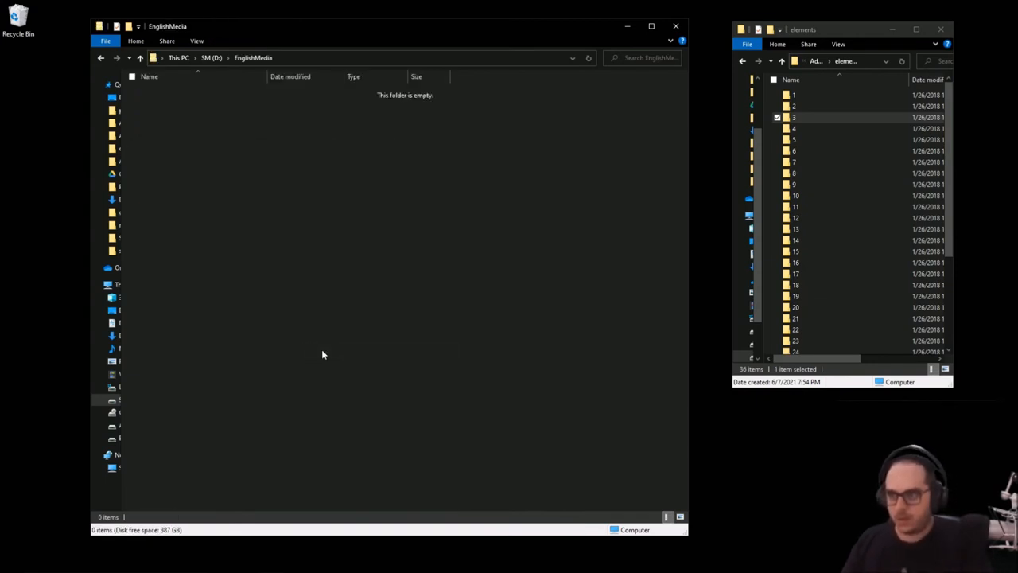
# - Put the downloaded elements folder into EnglishMedia and launch SuperMemo
pyautogui.click(782, 61)
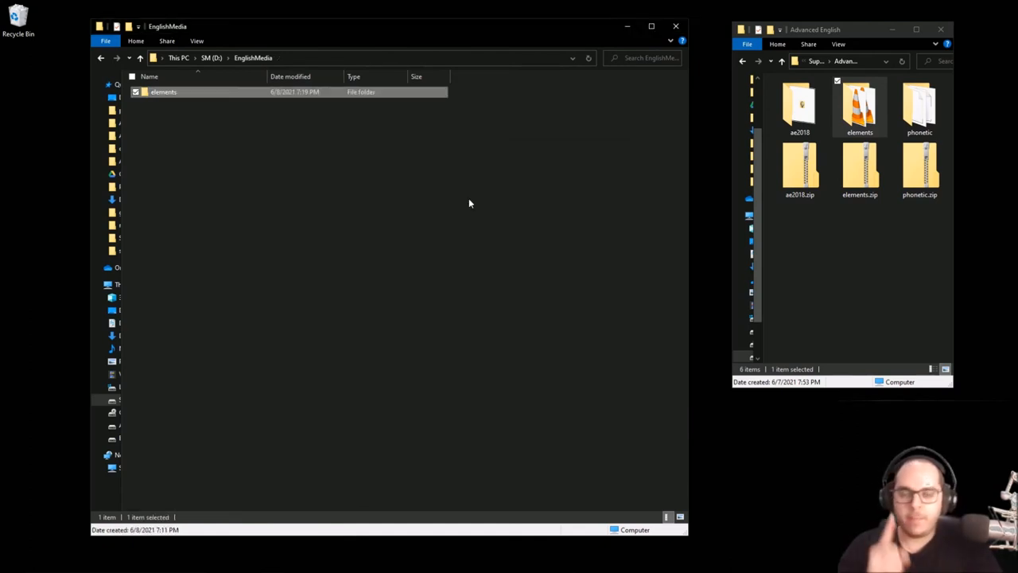
pyautogui.click(471, 186)
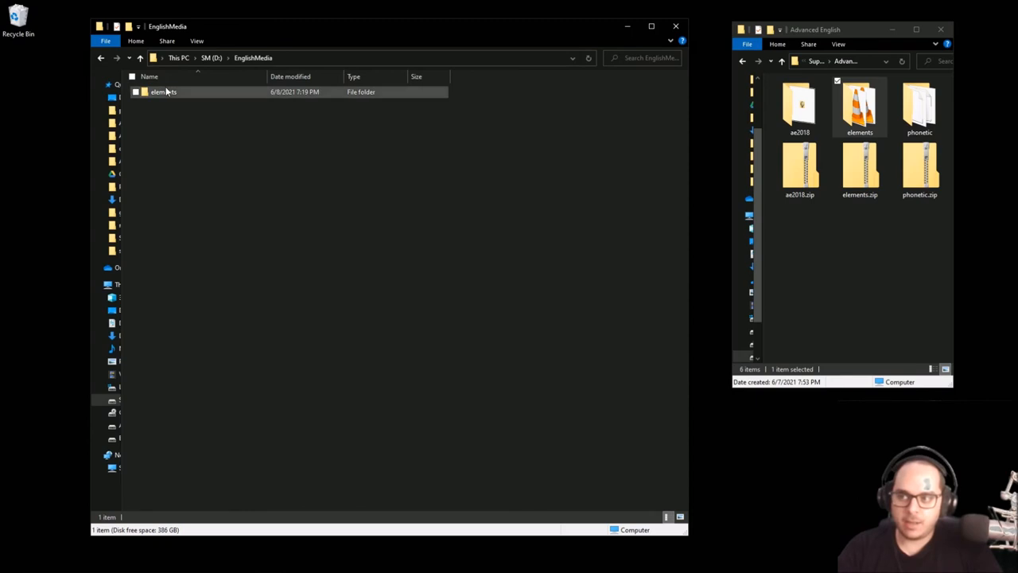
pyautogui.moveTo(170, 101)
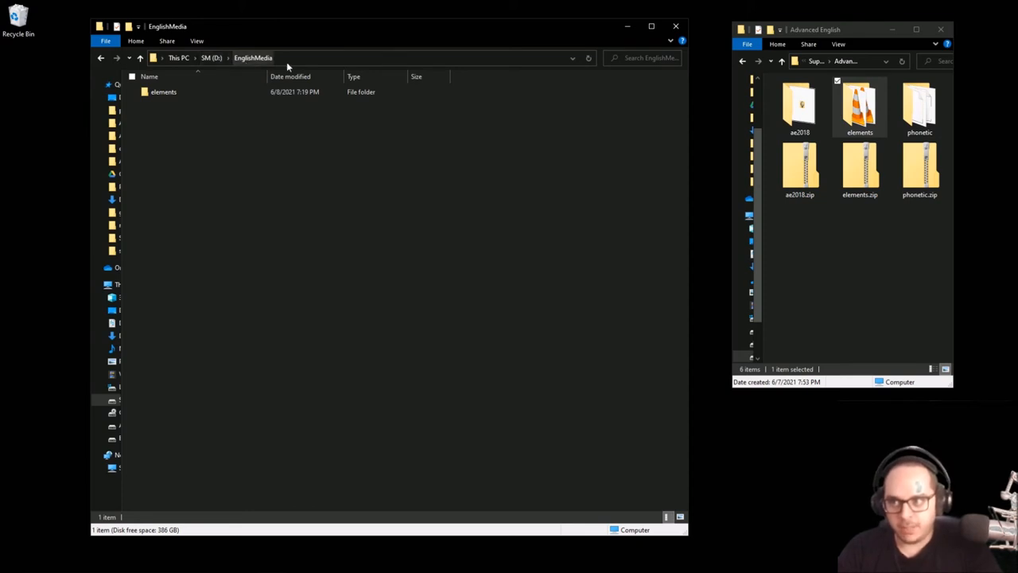
pyautogui.moveTo(163, 92)
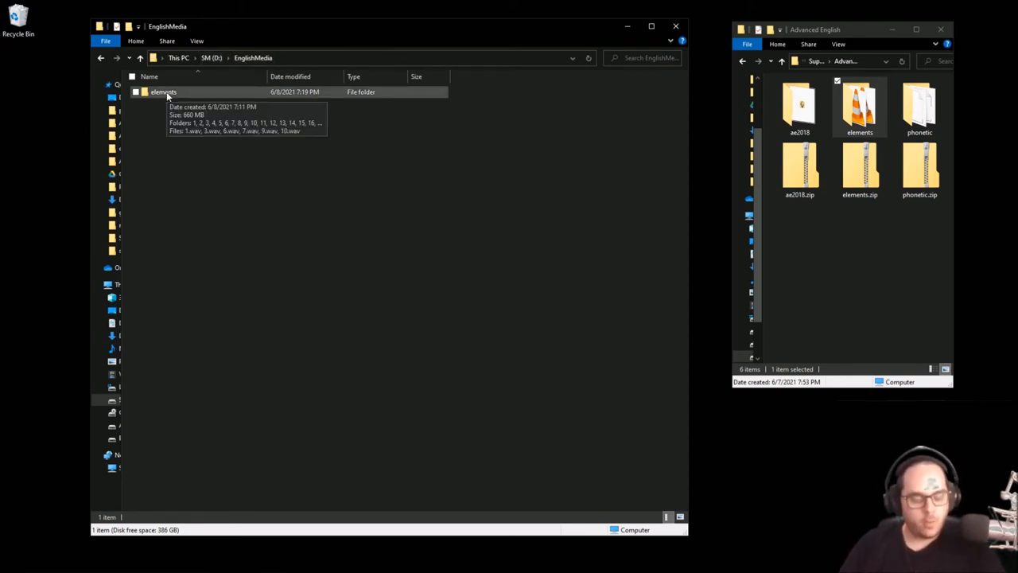
pyautogui.moveTo(372, 91)
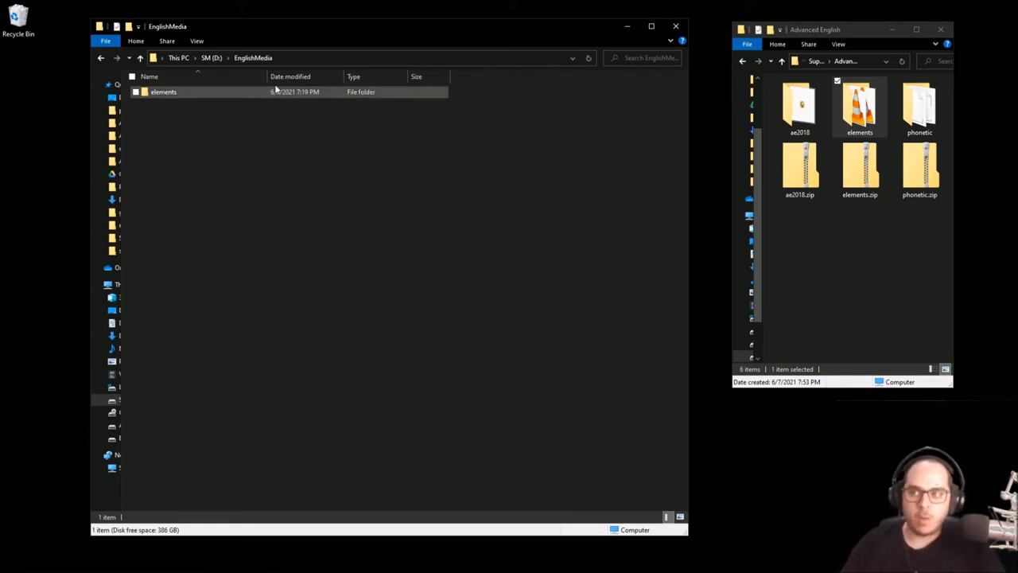
pyautogui.click(253, 57)
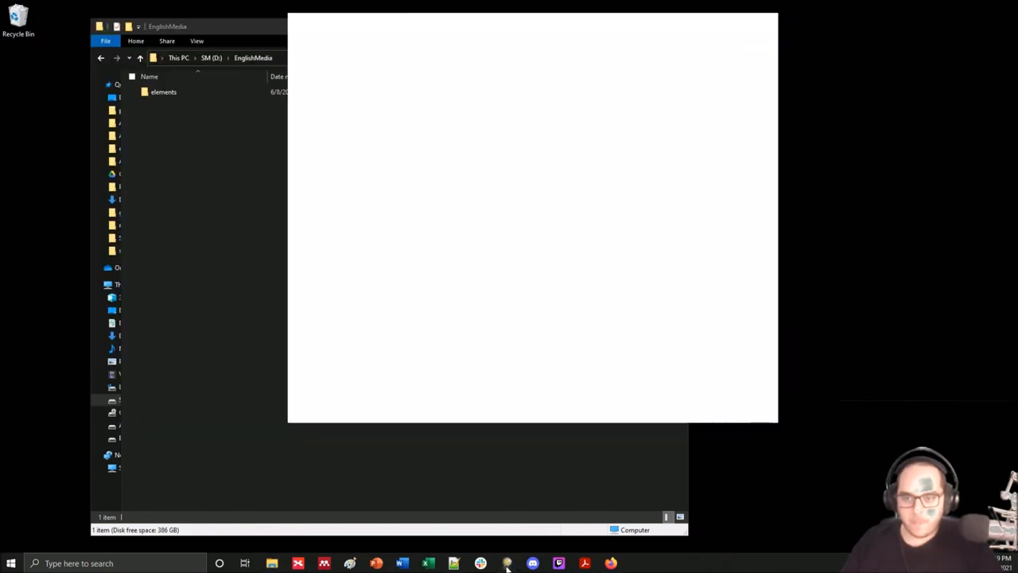
# - Open the AdvEng 2018.Kno collection file from the systems folder
pyautogui.click(506, 563)
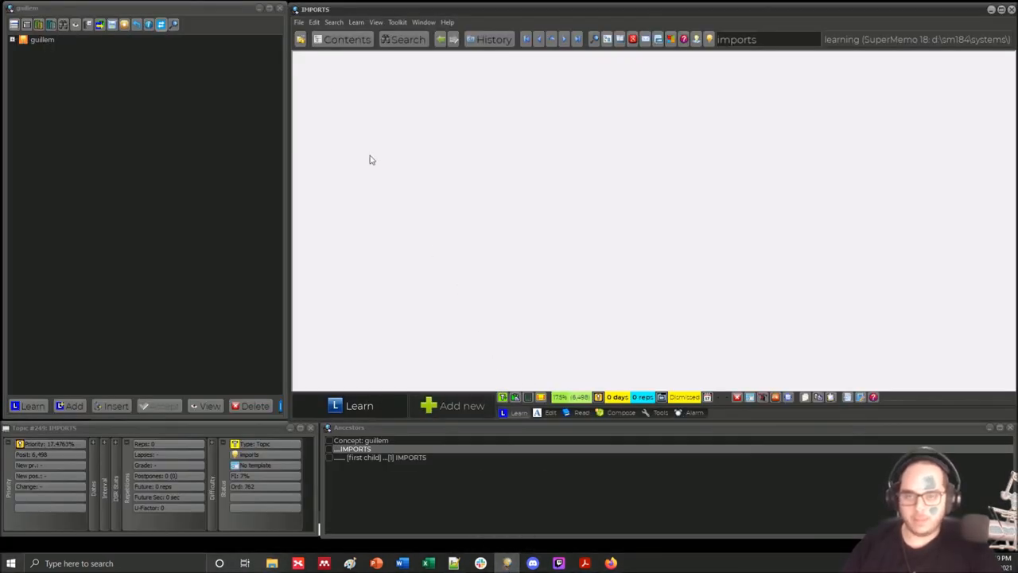
pyautogui.click(299, 22)
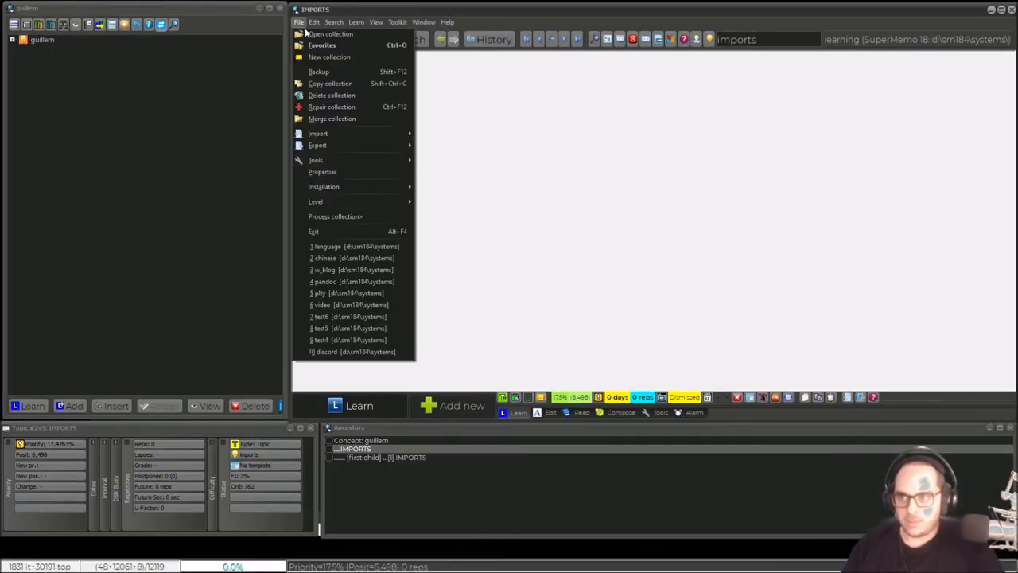
pyautogui.click(331, 33)
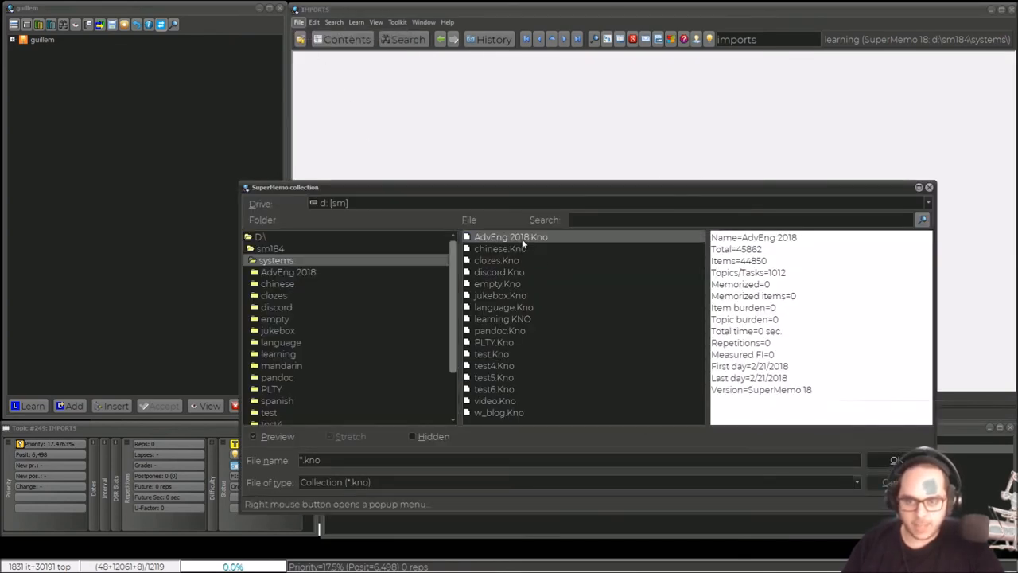
pyautogui.click(511, 236)
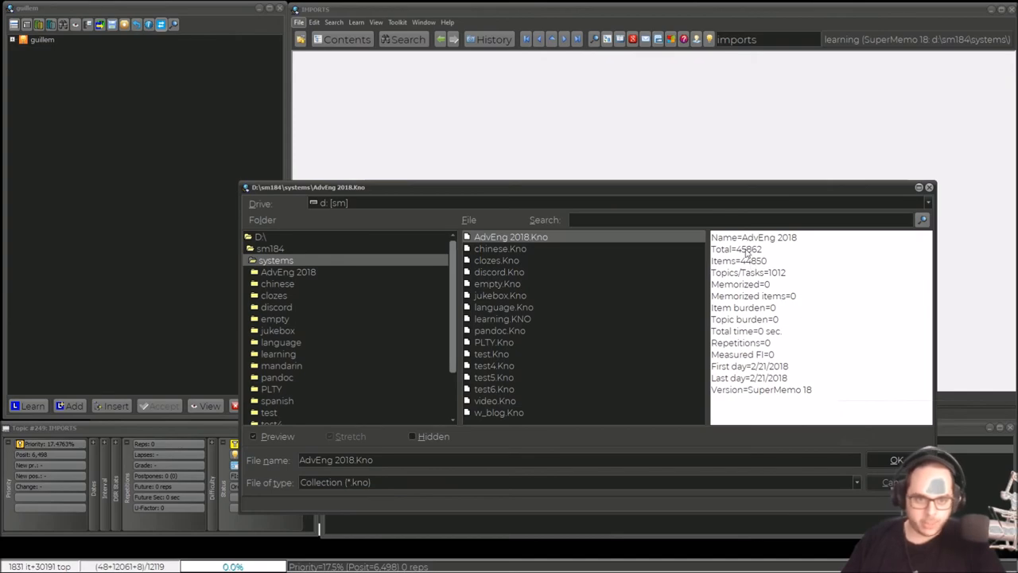
pyautogui.click(896, 460)
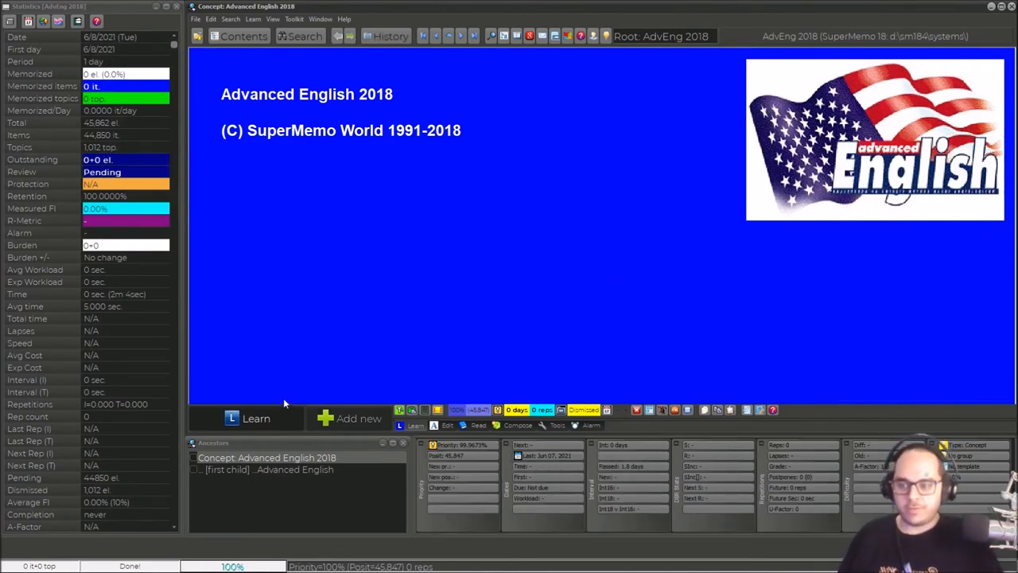
# - Start learning, reaching the Cooking item 'that what is eaten' answered 'food'
pyautogui.click(256, 417)
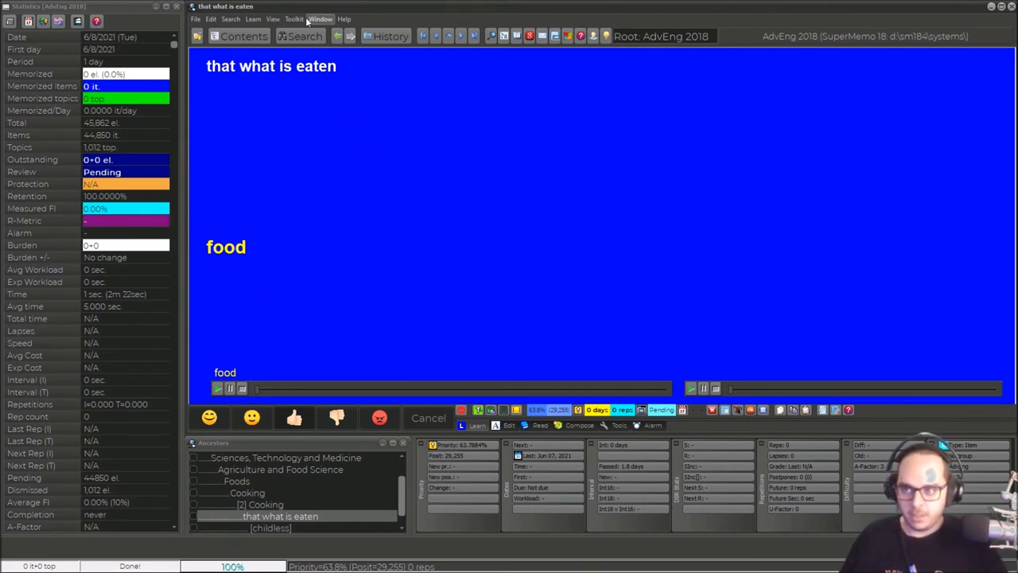
pyautogui.click(294, 18)
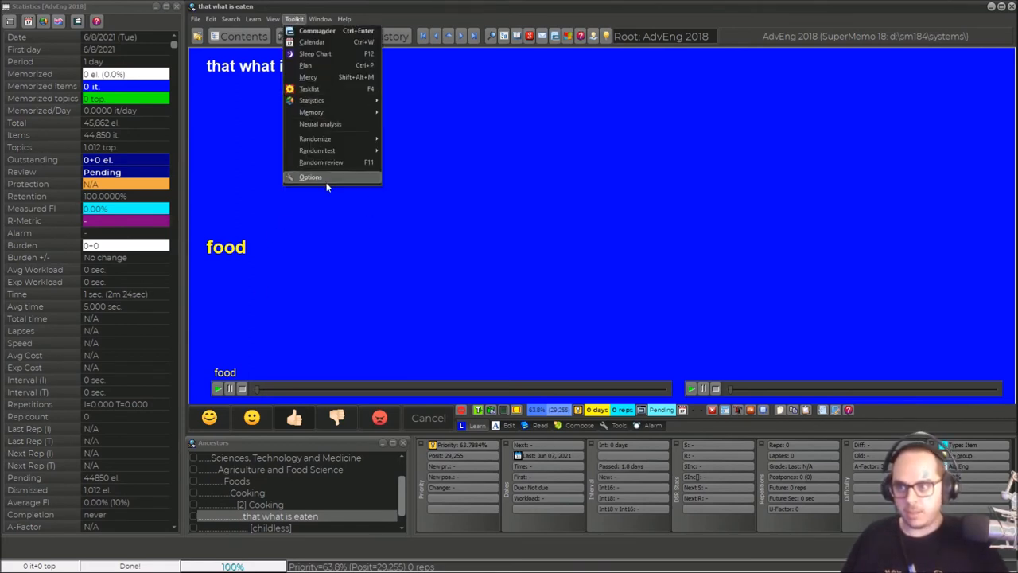
# - Set secondary storage to D:\EnglishMedia on the Options Access tab and confirm
pyautogui.click(310, 176)
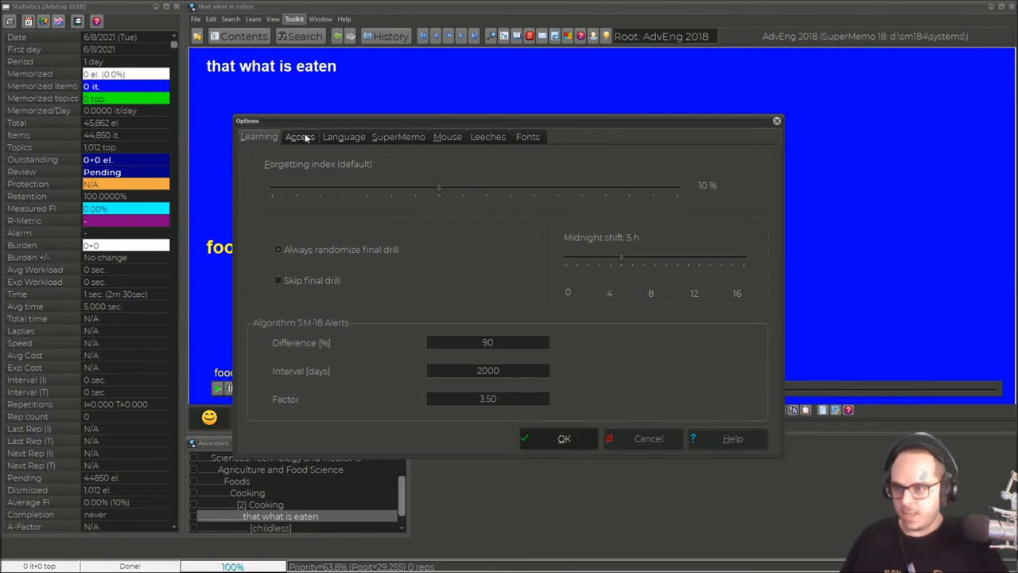
pyautogui.click(300, 136)
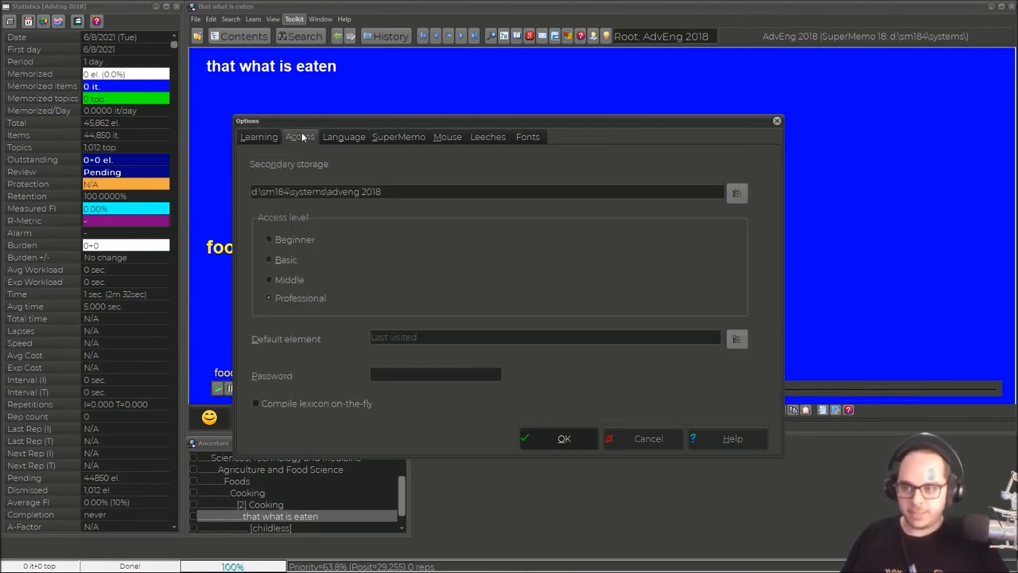
pyautogui.moveTo(366, 144)
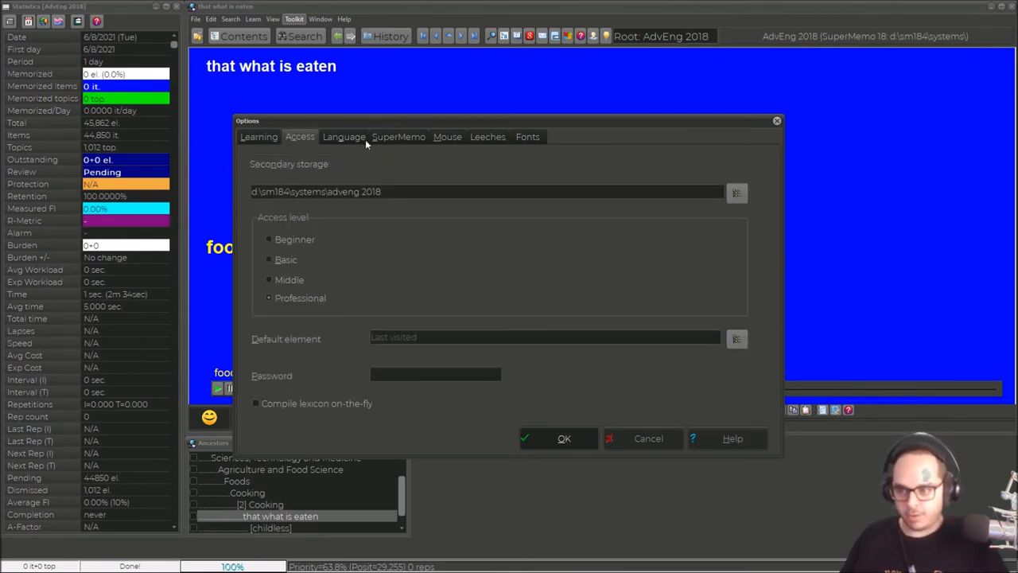
pyautogui.click(735, 192)
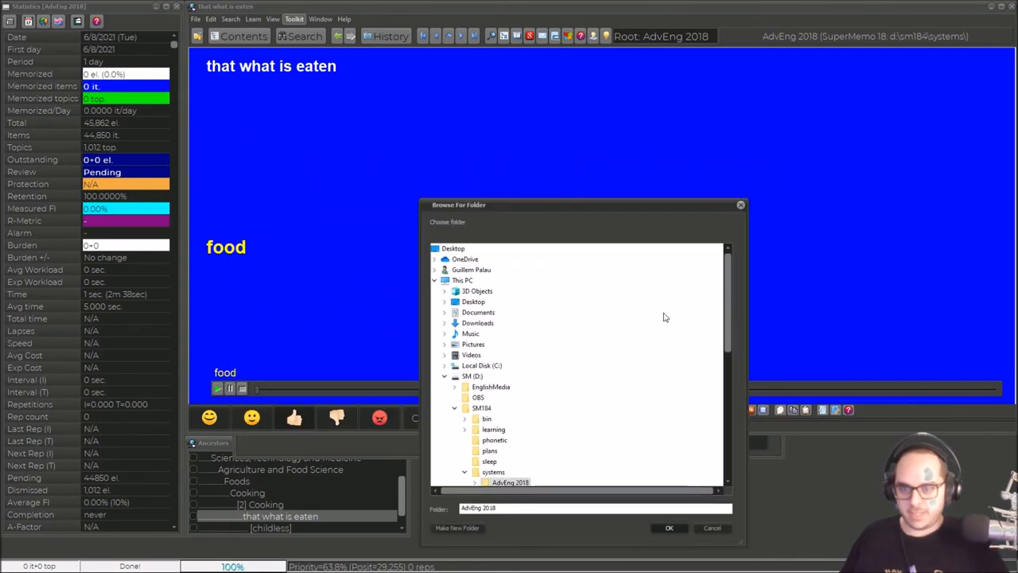
pyautogui.click(491, 386)
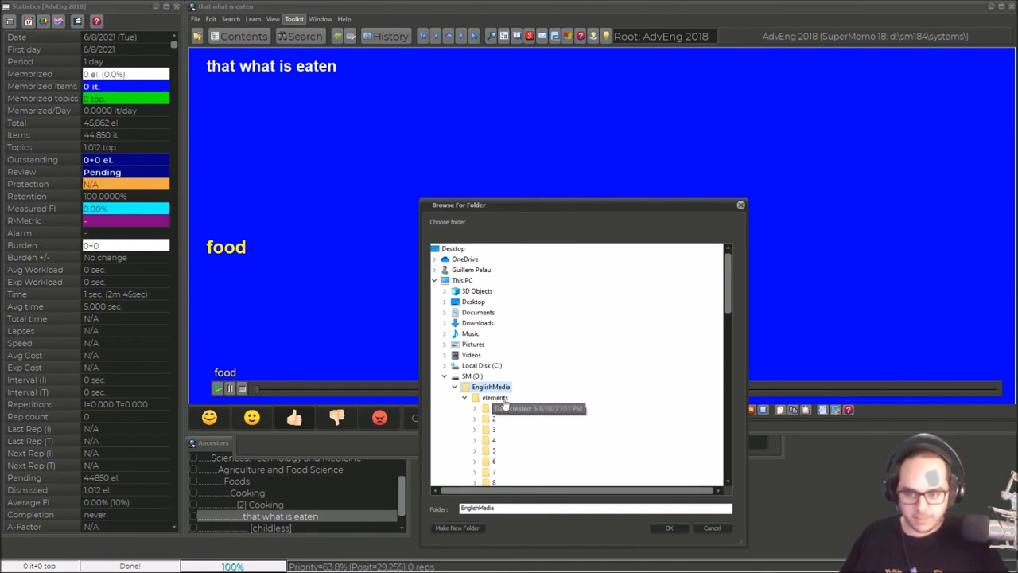
pyautogui.click(669, 527)
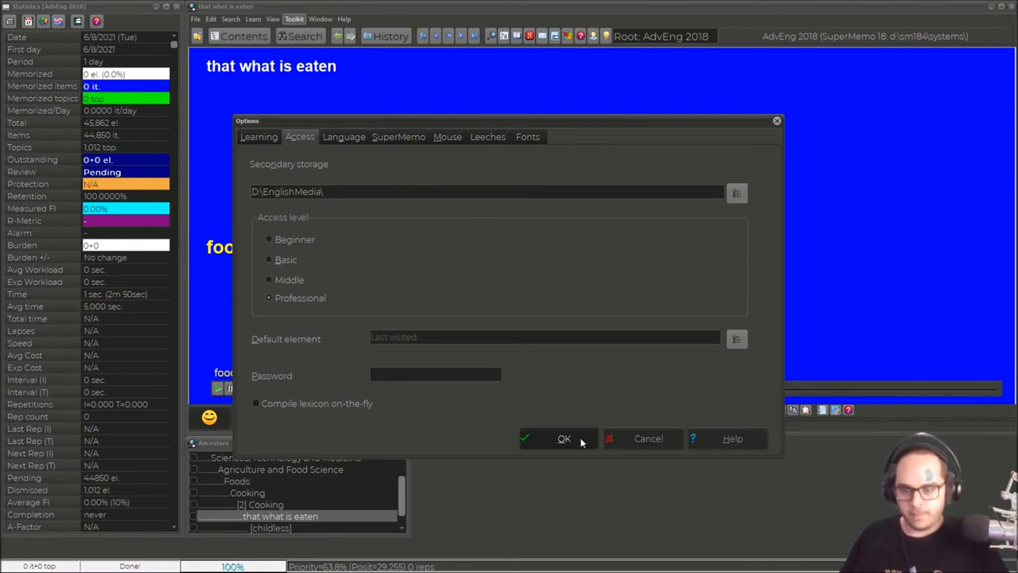
pyautogui.click(564, 438)
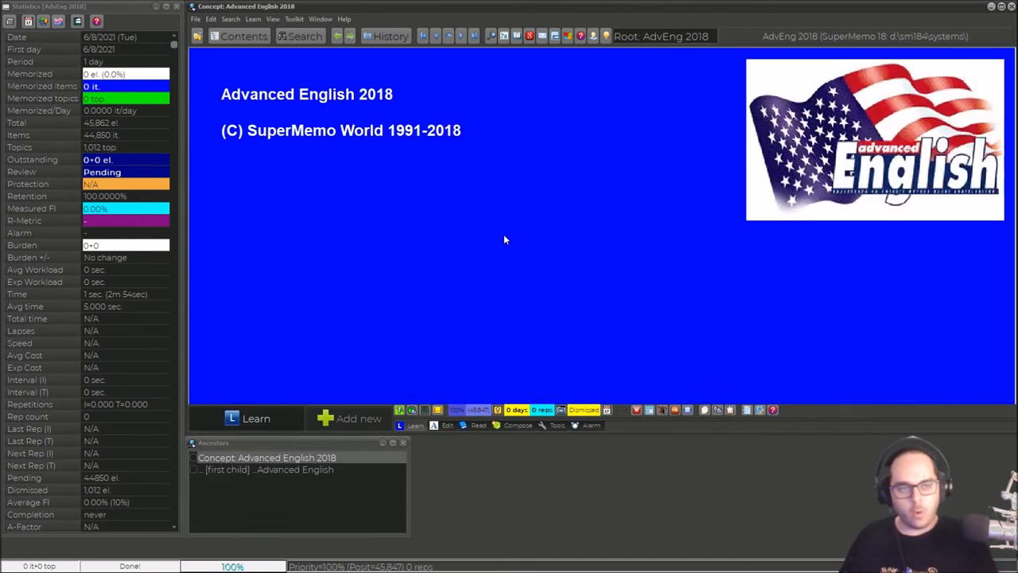
# - Resume learning and reveal the 'food' answer to the 'that what is eaten' card with audio
pyautogui.click(256, 418)
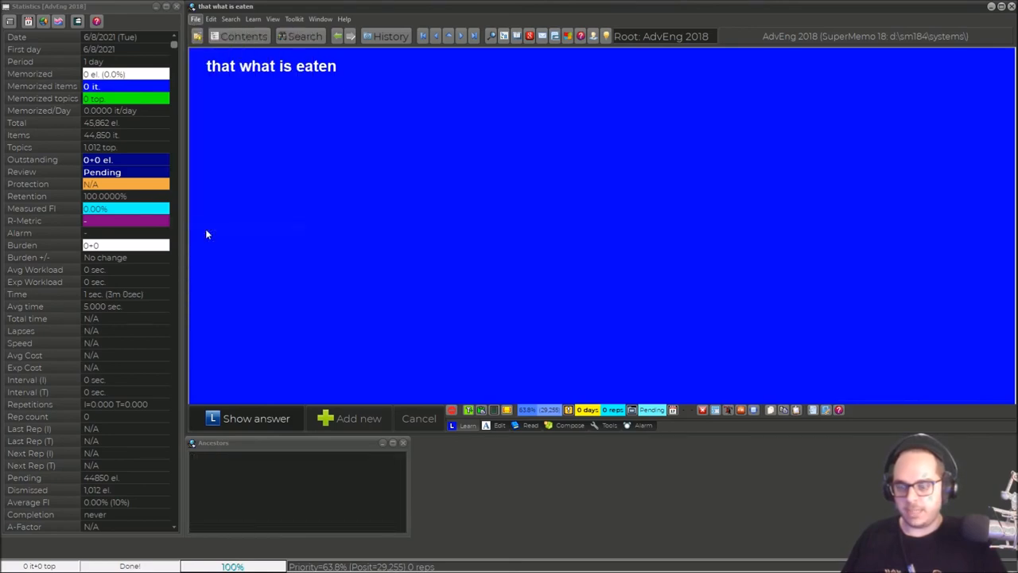
pyautogui.click(256, 419)
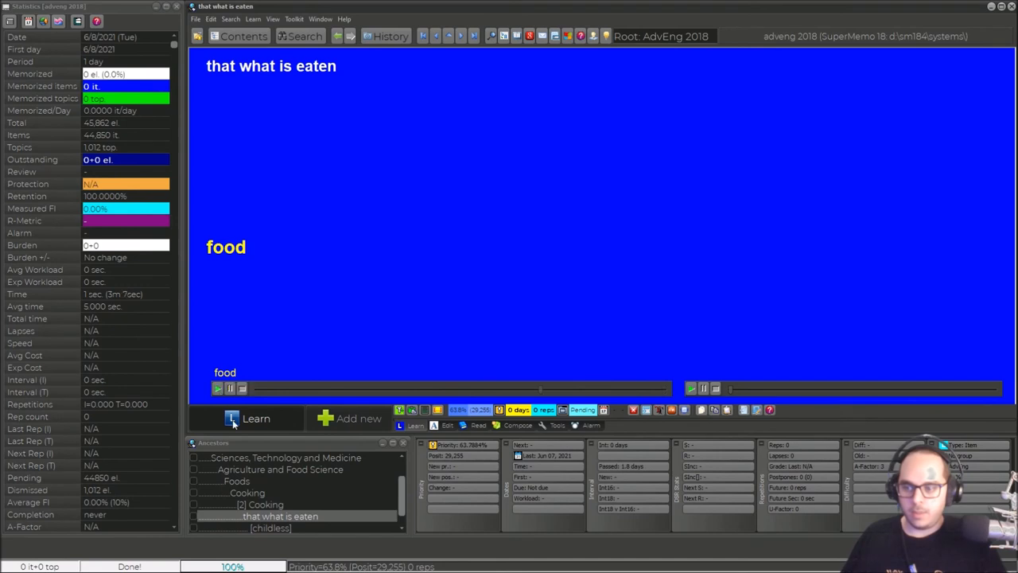
pyautogui.click(256, 417)
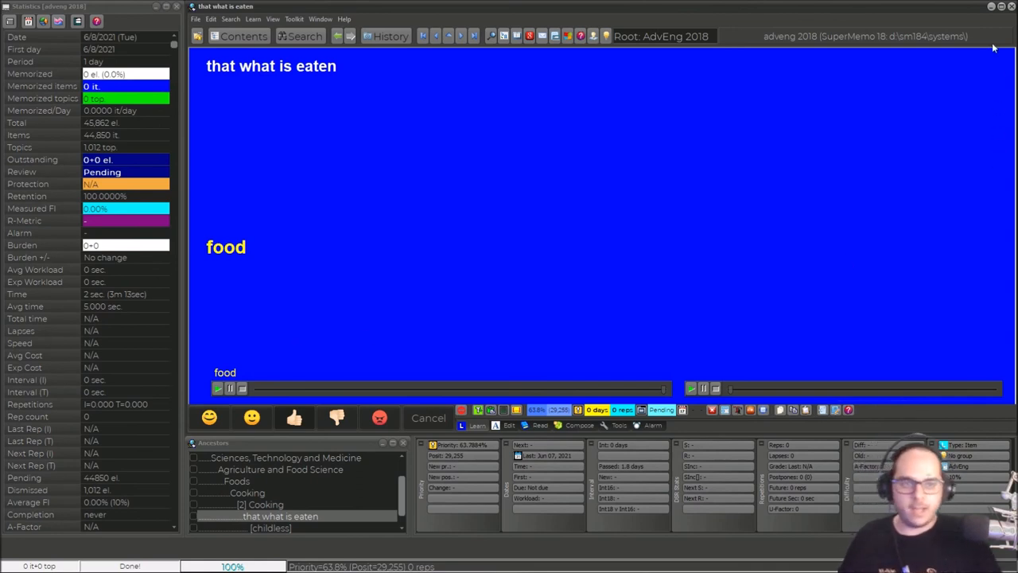
pyautogui.moveTo(827, 166)
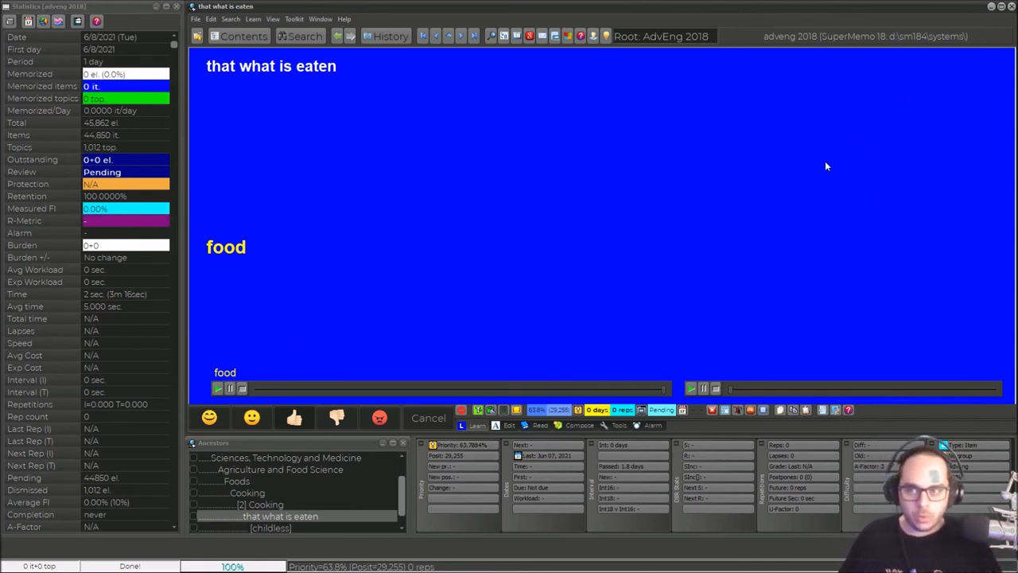
pyautogui.moveTo(759, 89)
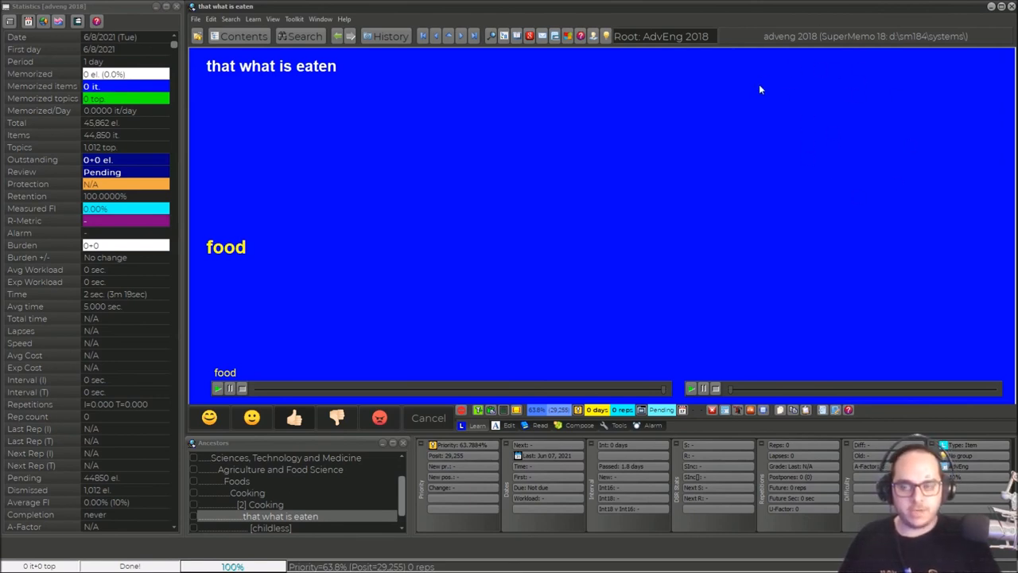